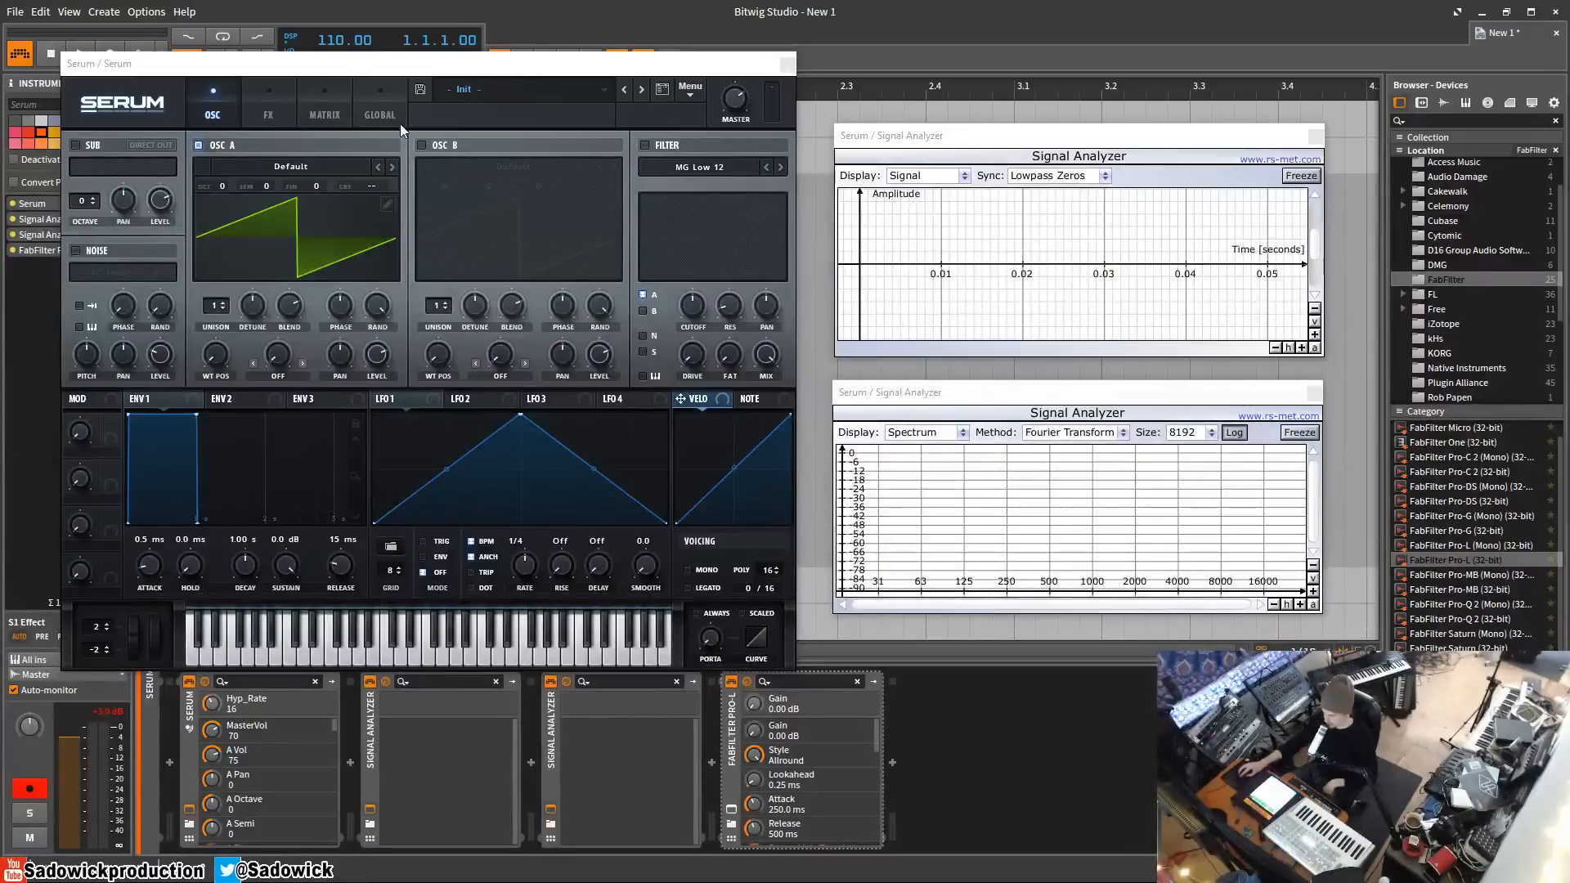
mouse_move(278, 123)
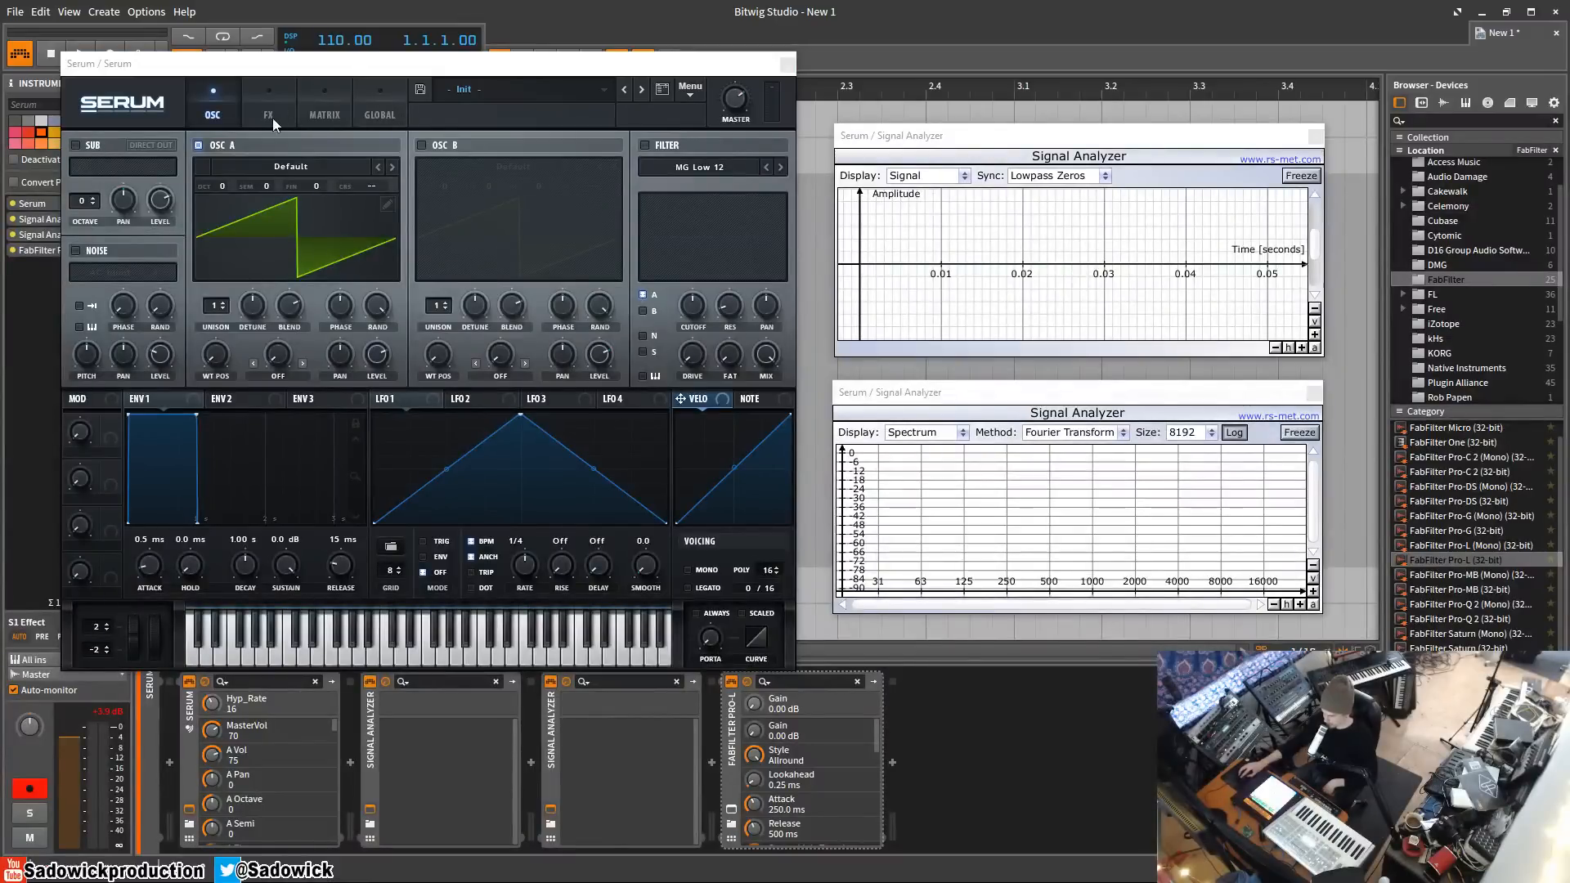
mouse_move(267, 115)
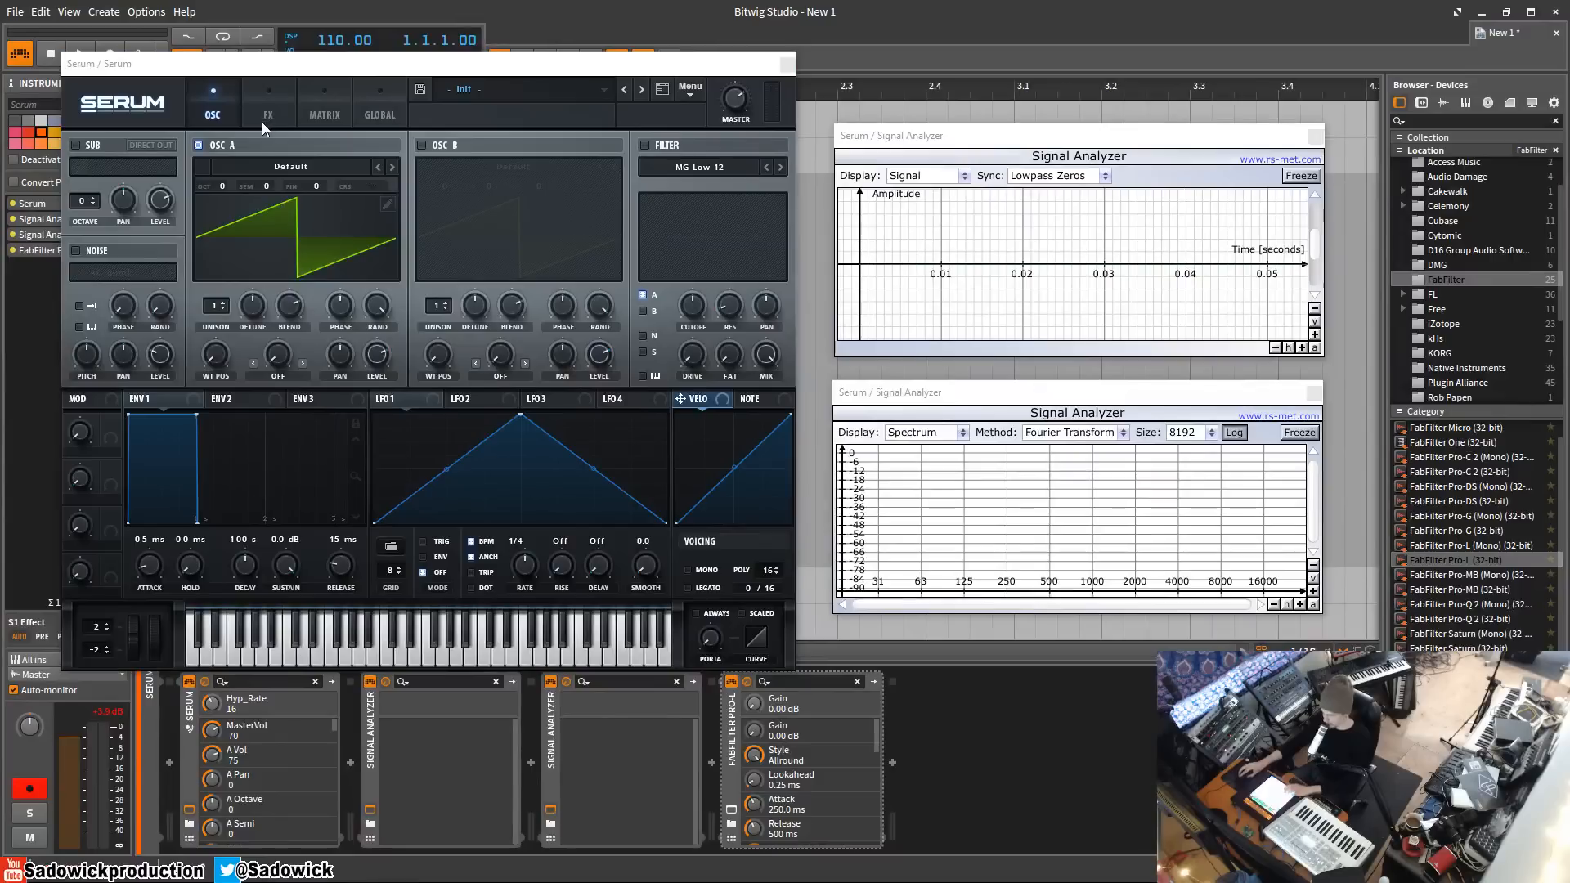
mouse_move(309, 237)
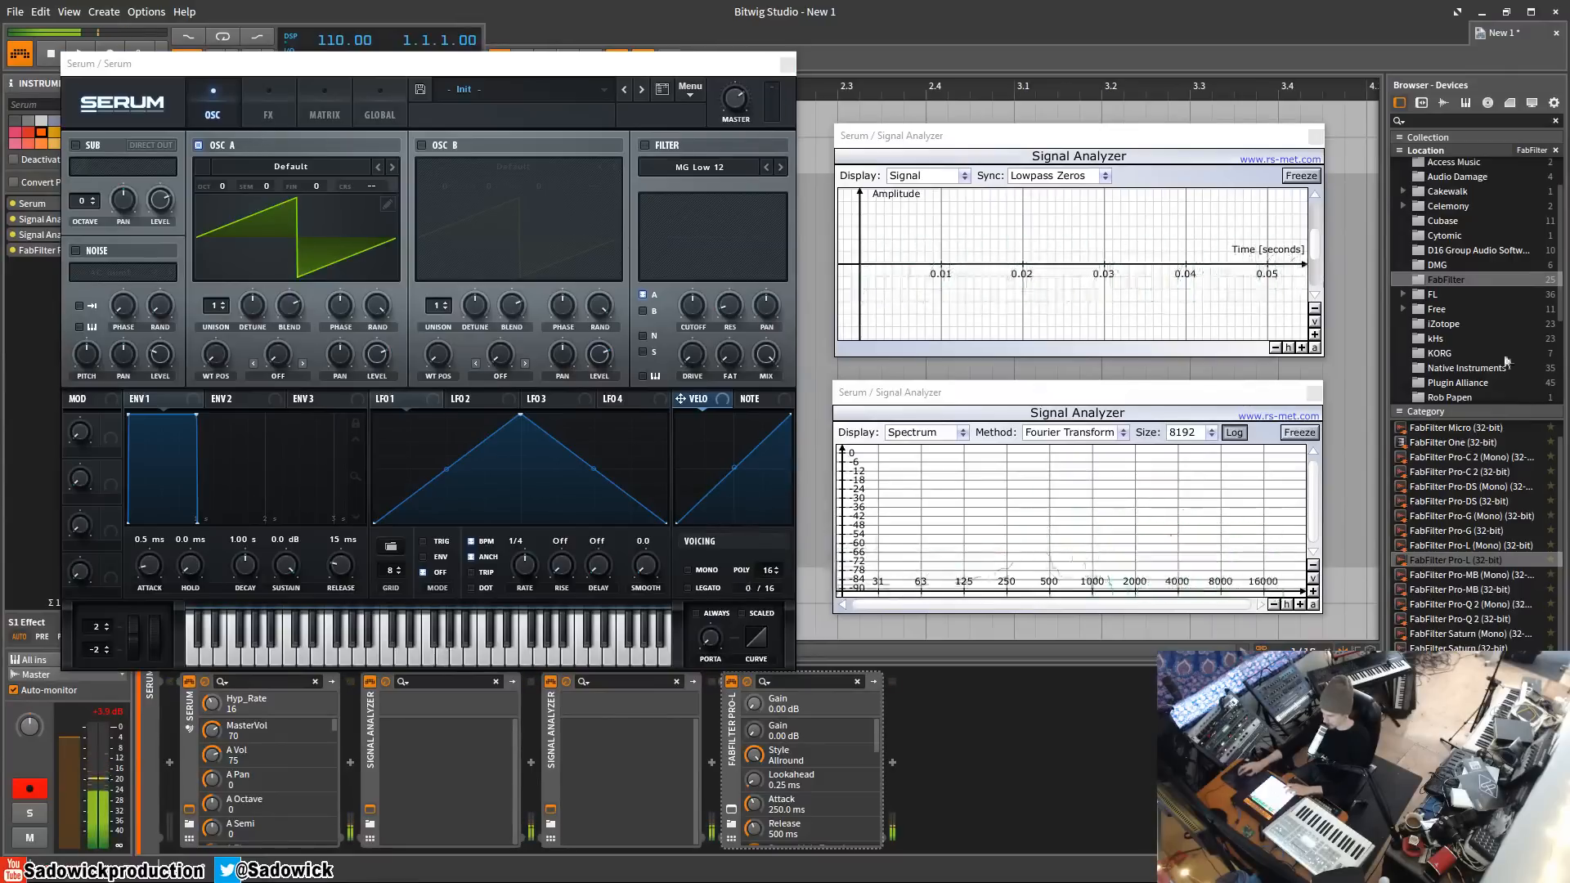
Show Serum's FX page, with no effects enabled in the rack yet.
click(268, 88)
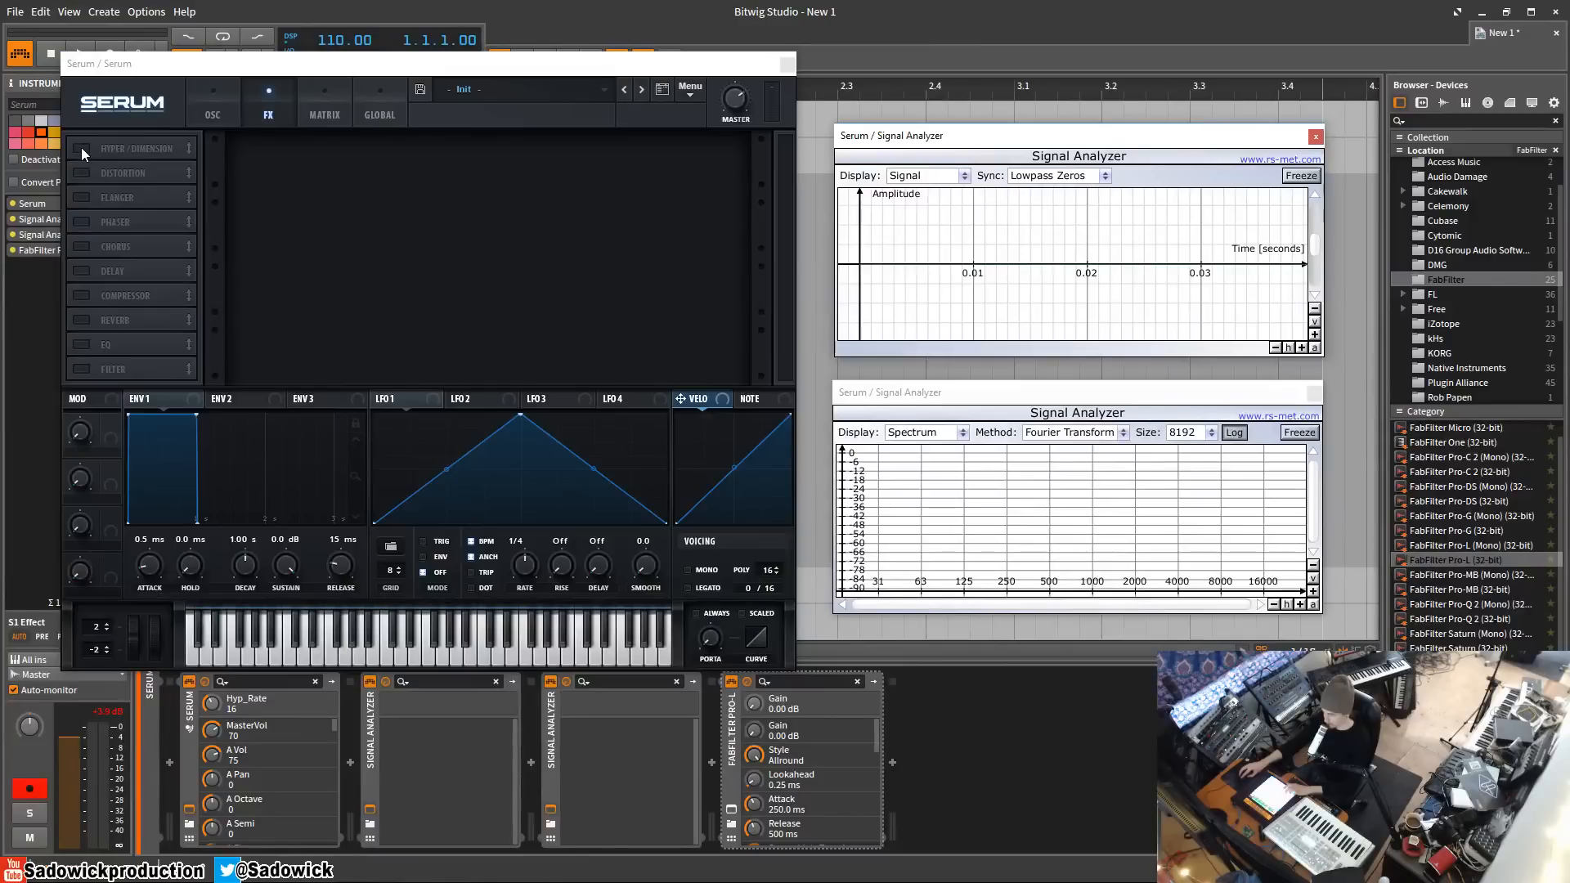
Enable Hyper/Dimension and switch Distortion and Flanger off, leaving it the only active effect.
click(137, 149)
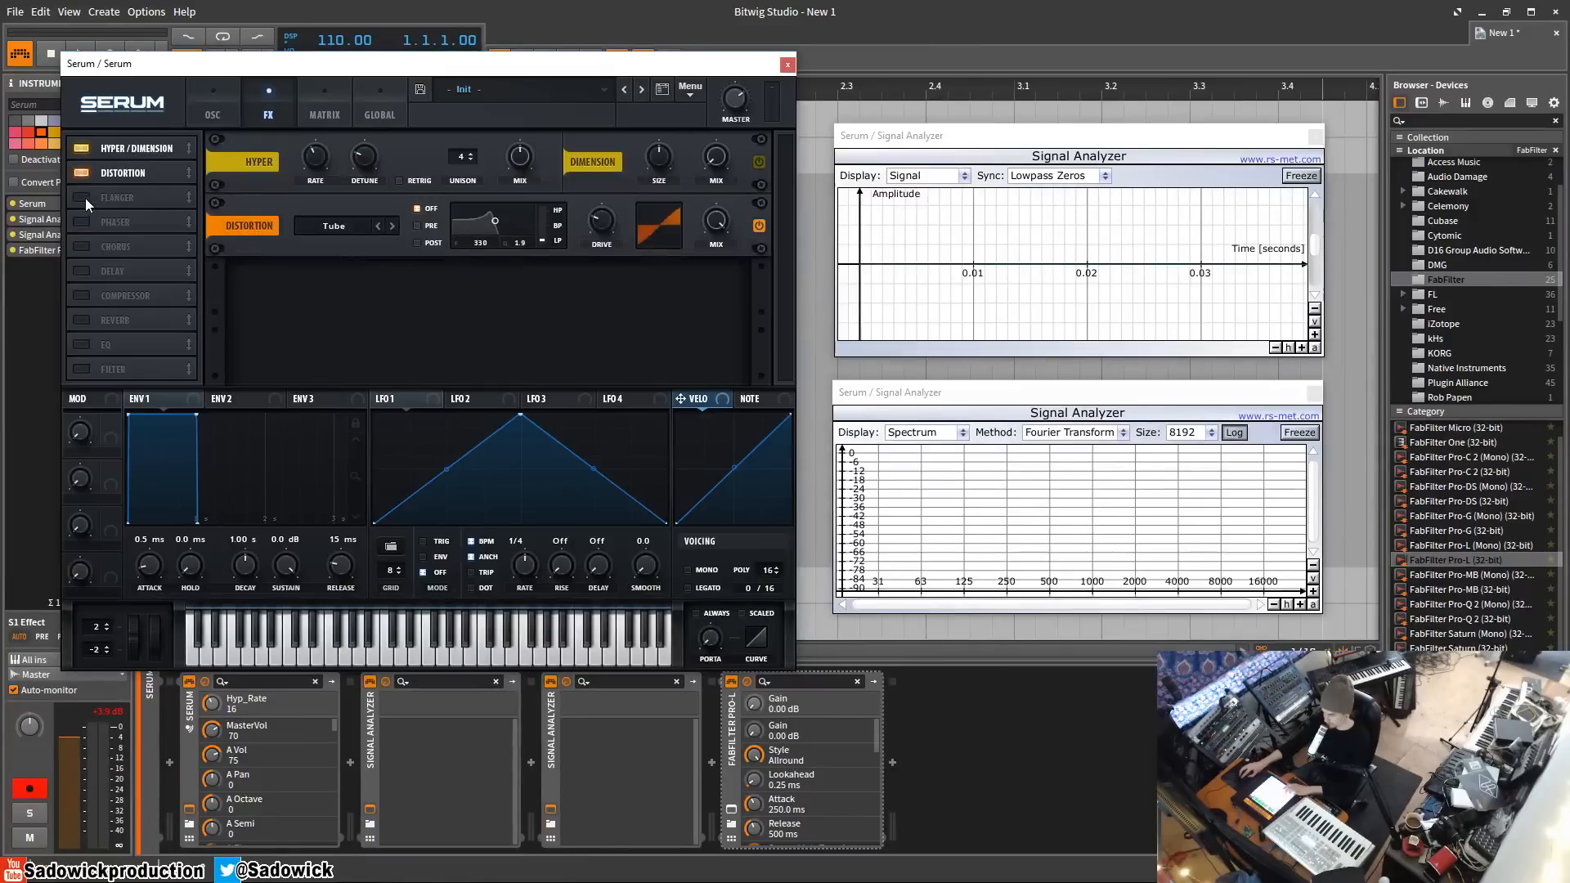
click(82, 198)
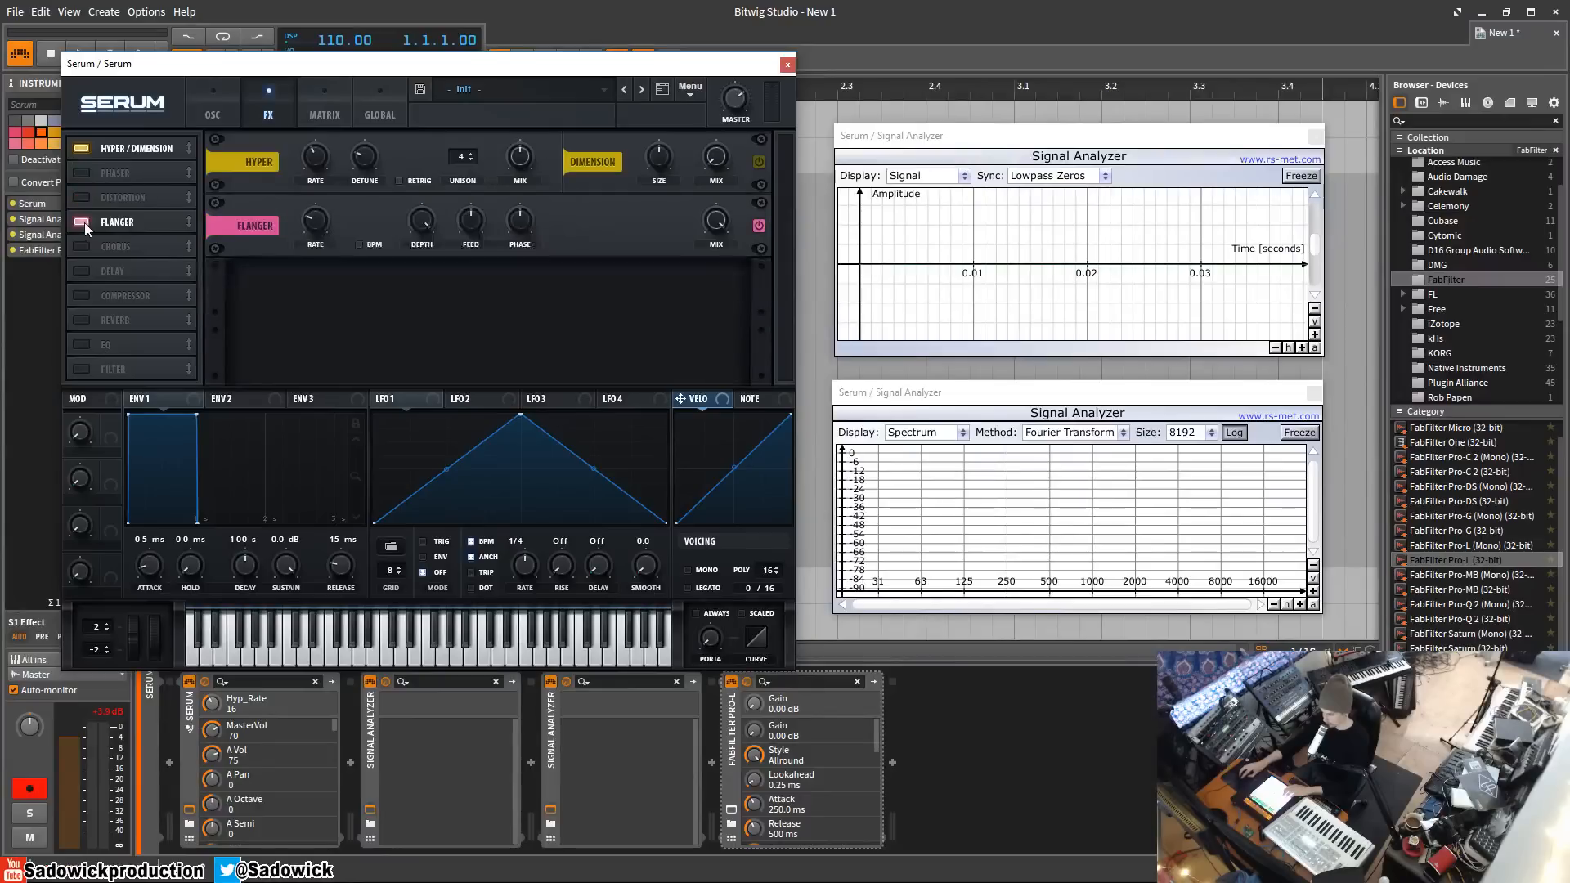
click(82, 220)
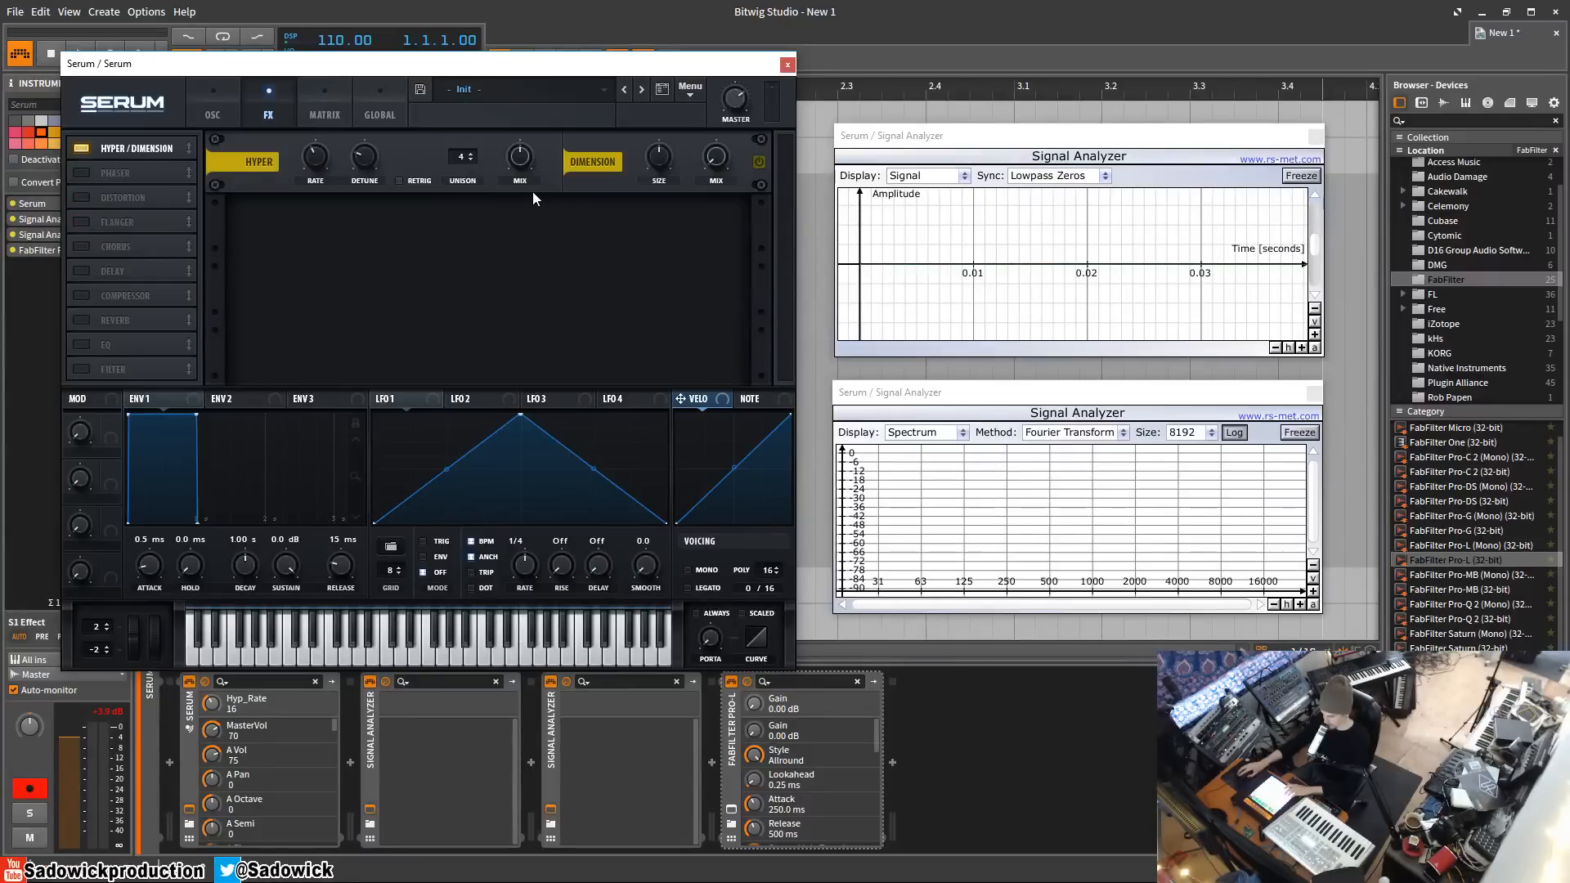
mouse_move(453, 152)
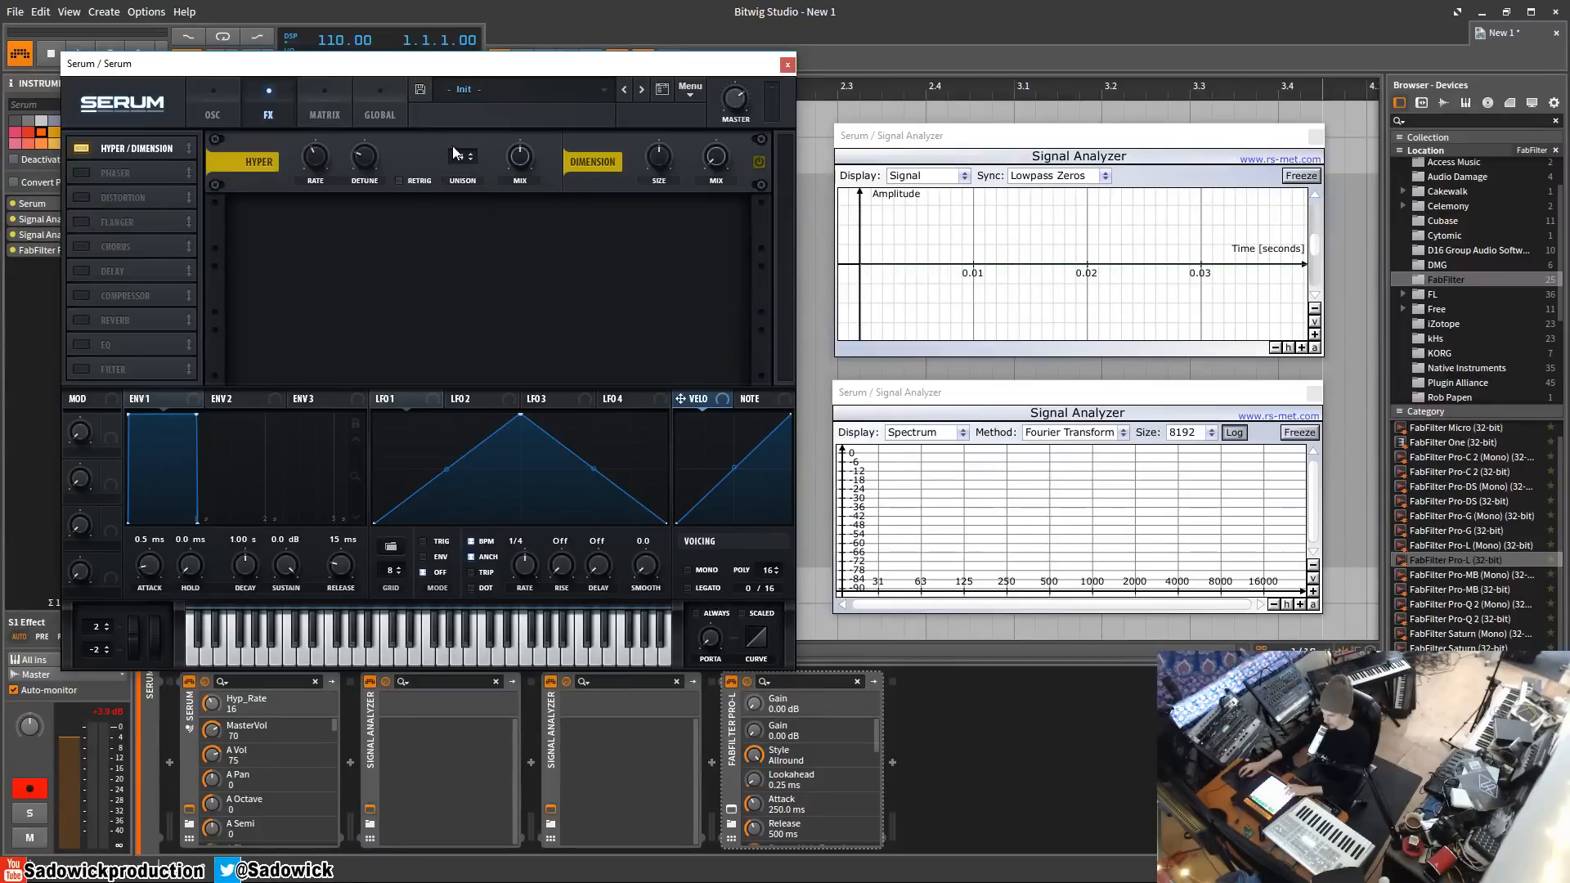
mouse_move(463, 157)
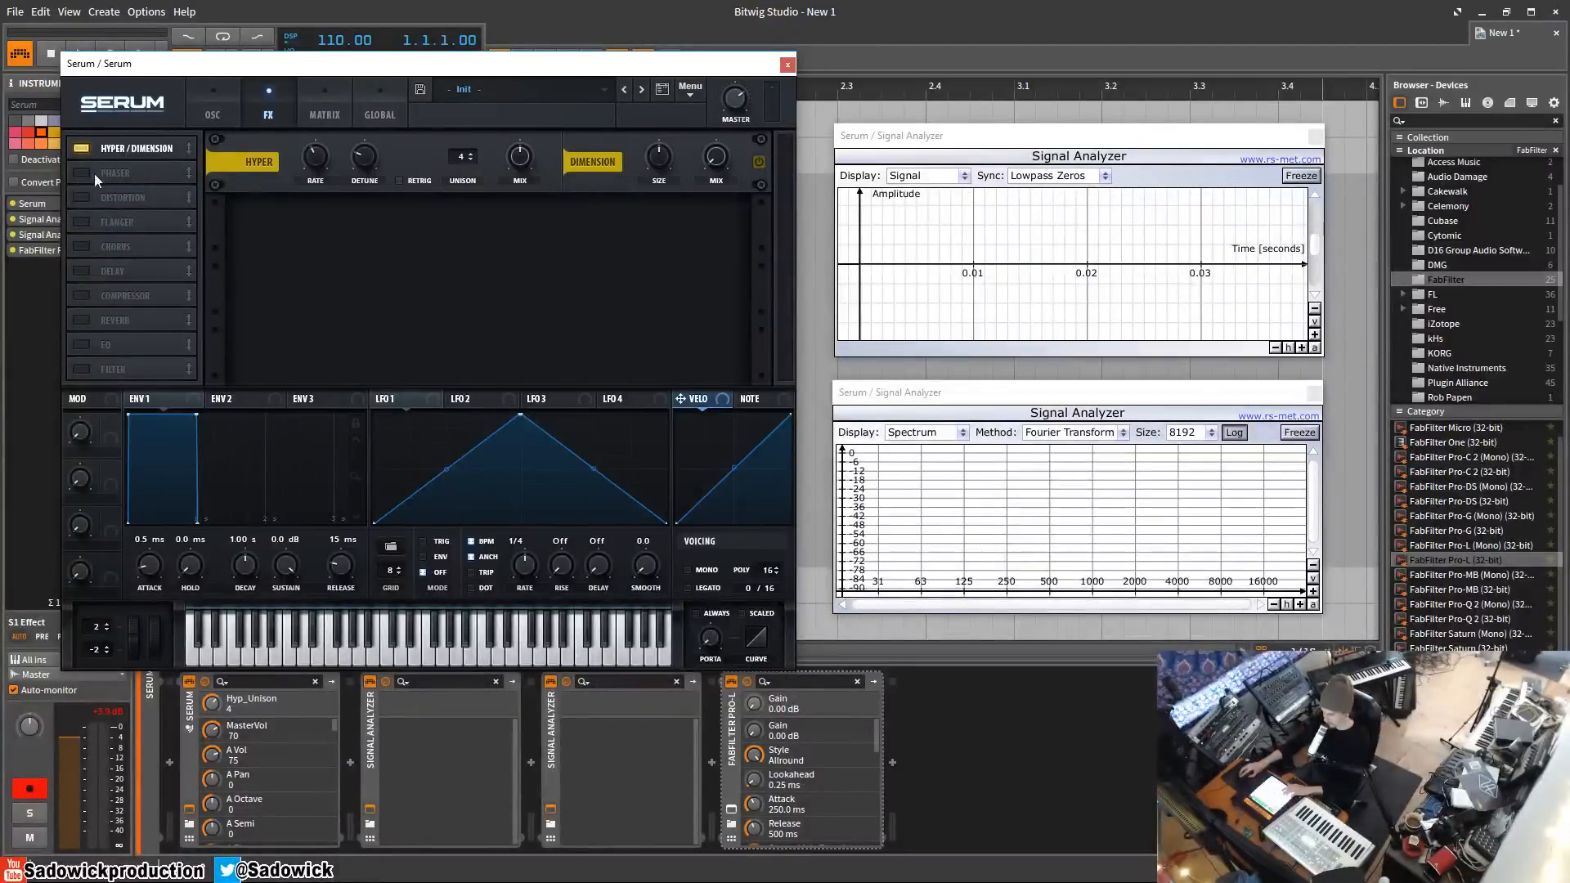
click(213, 94)
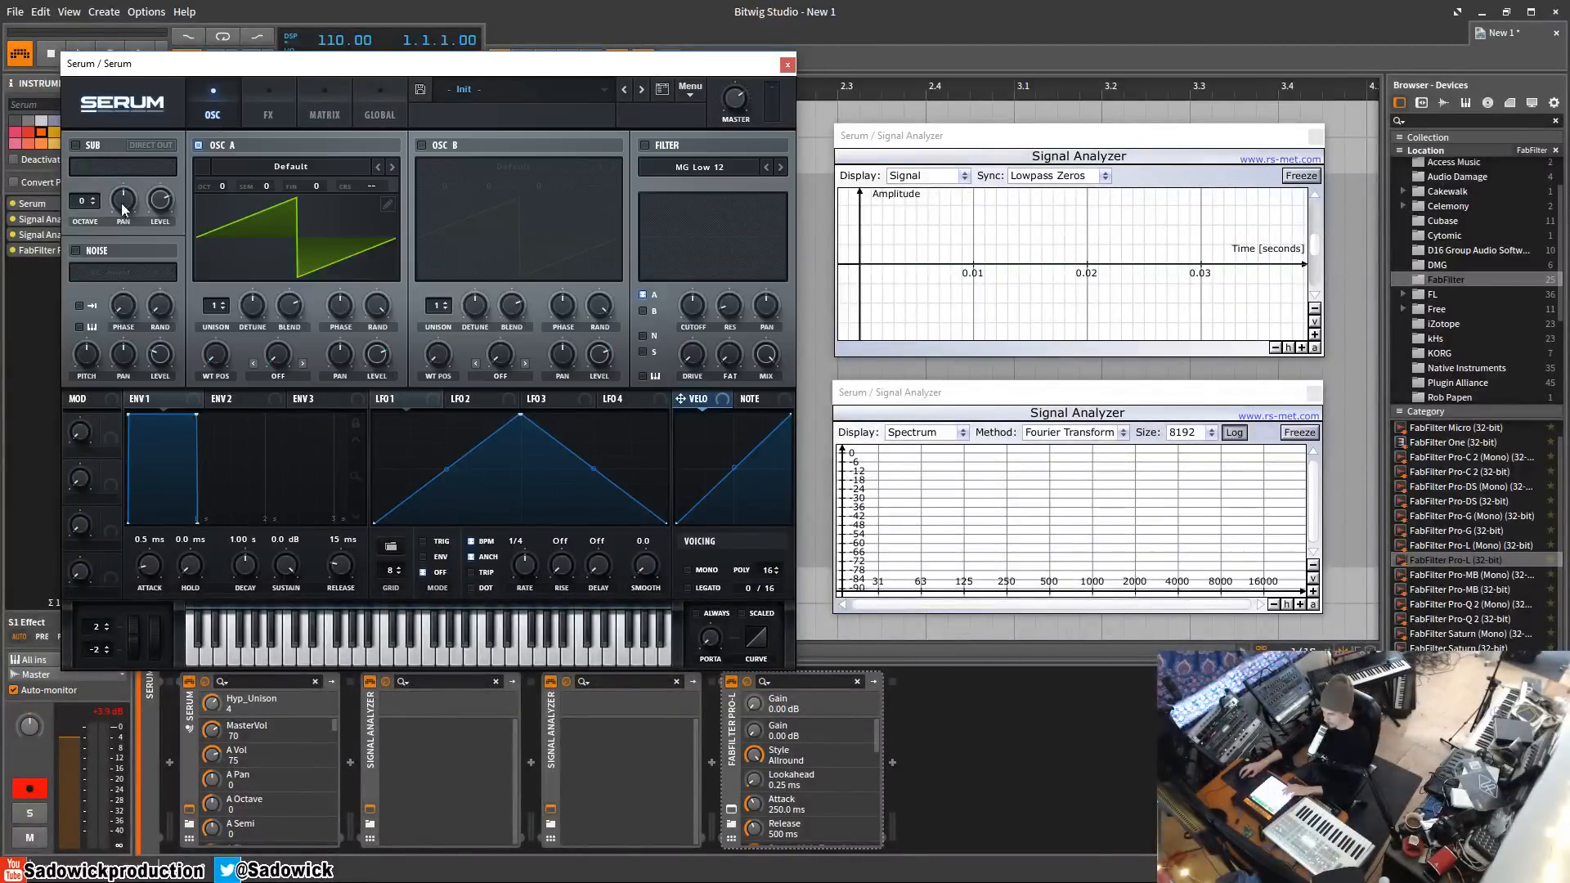
click(269, 114)
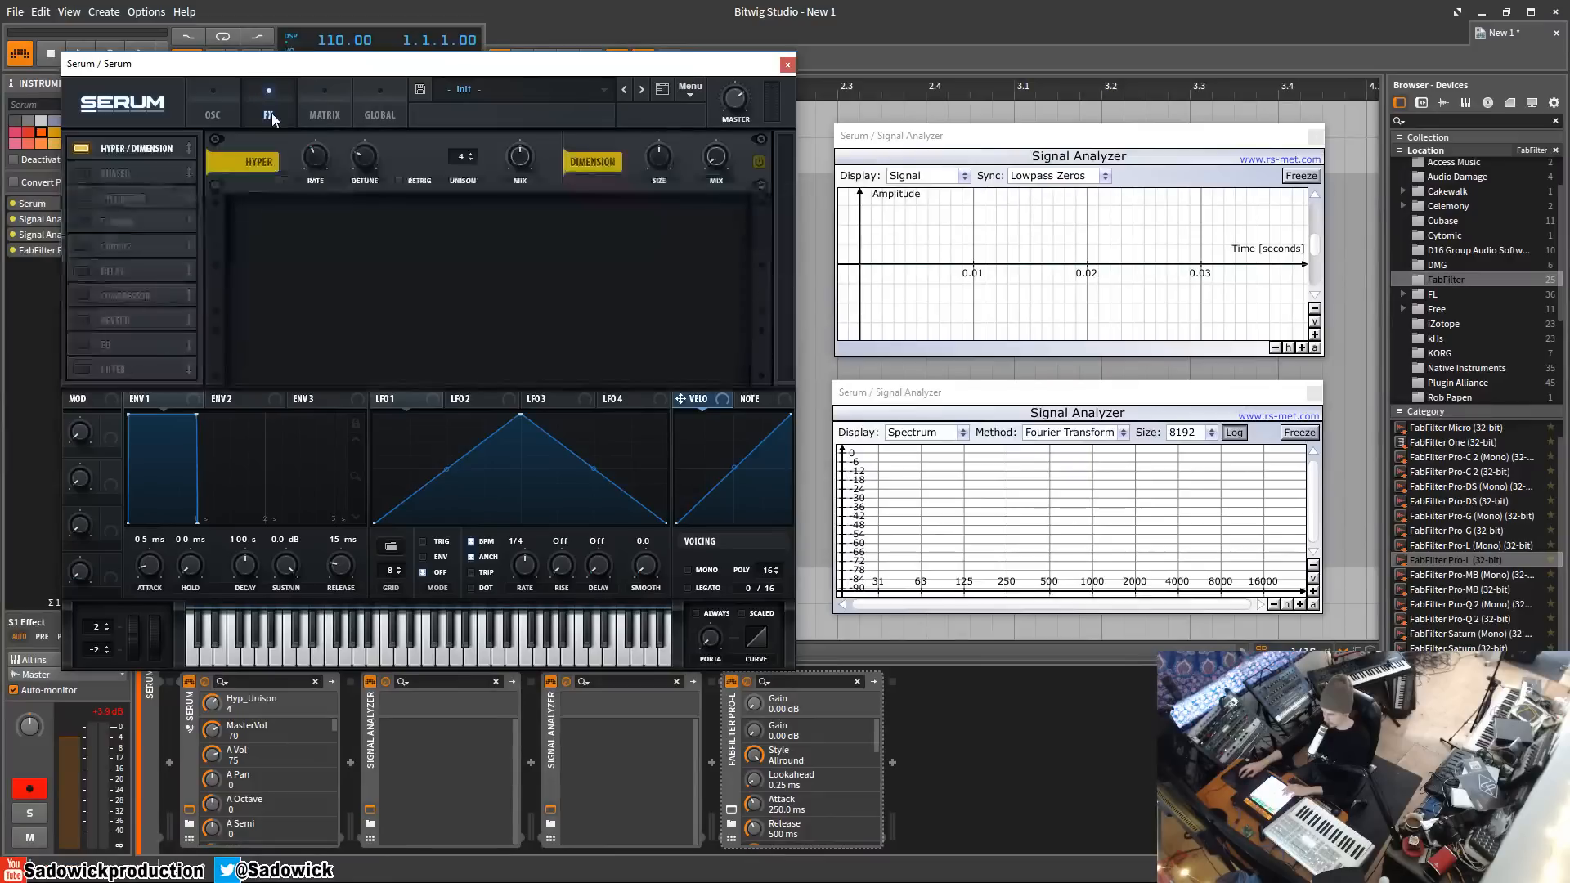
click(268, 114)
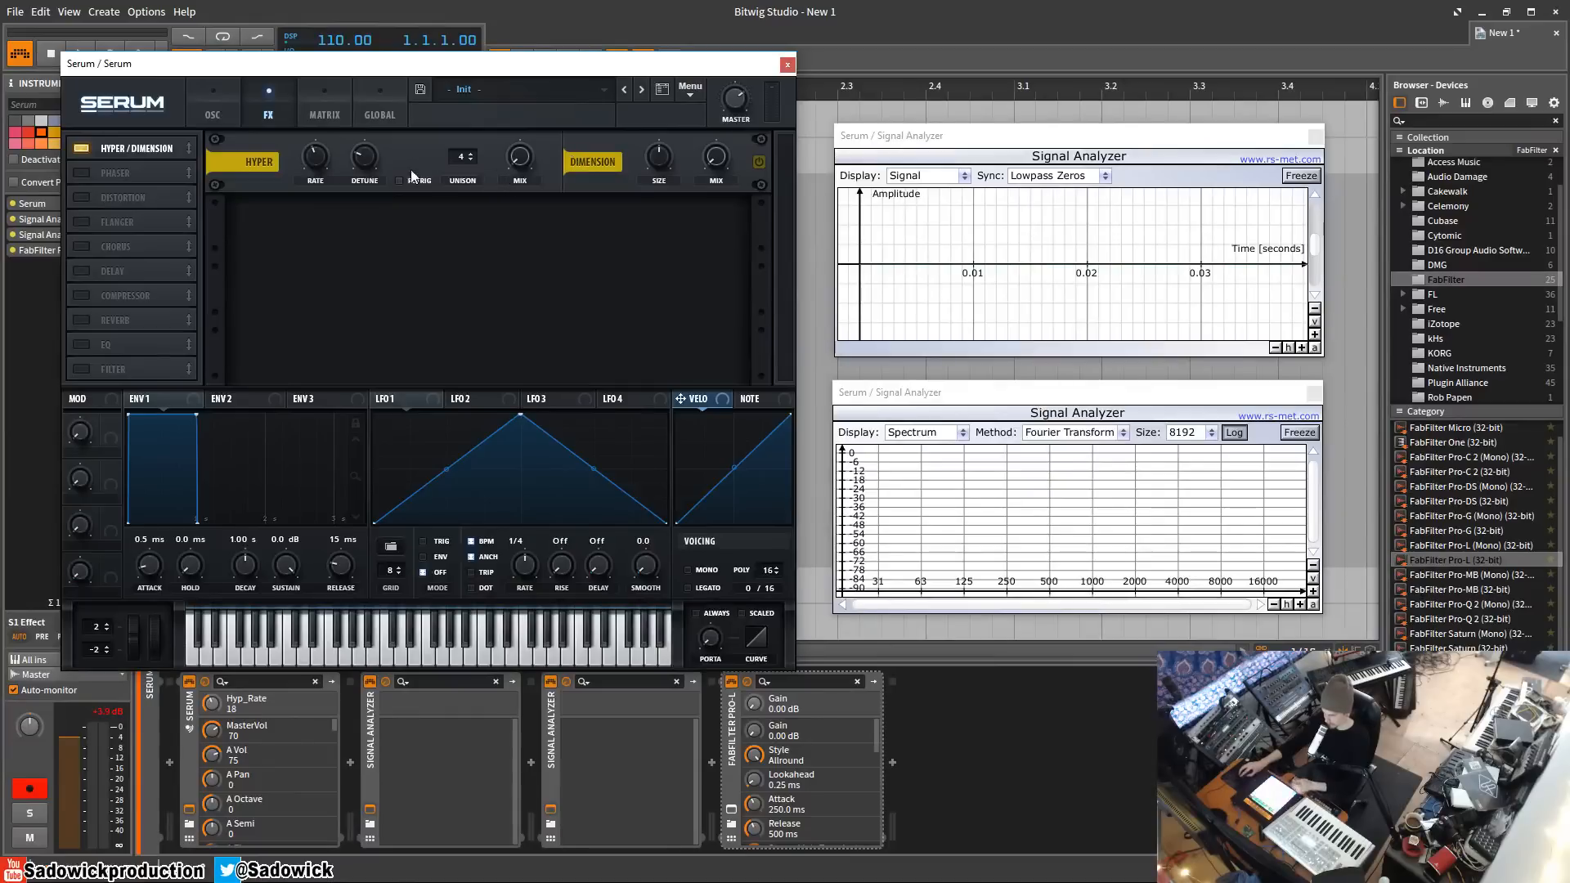
mouse_move(461, 157)
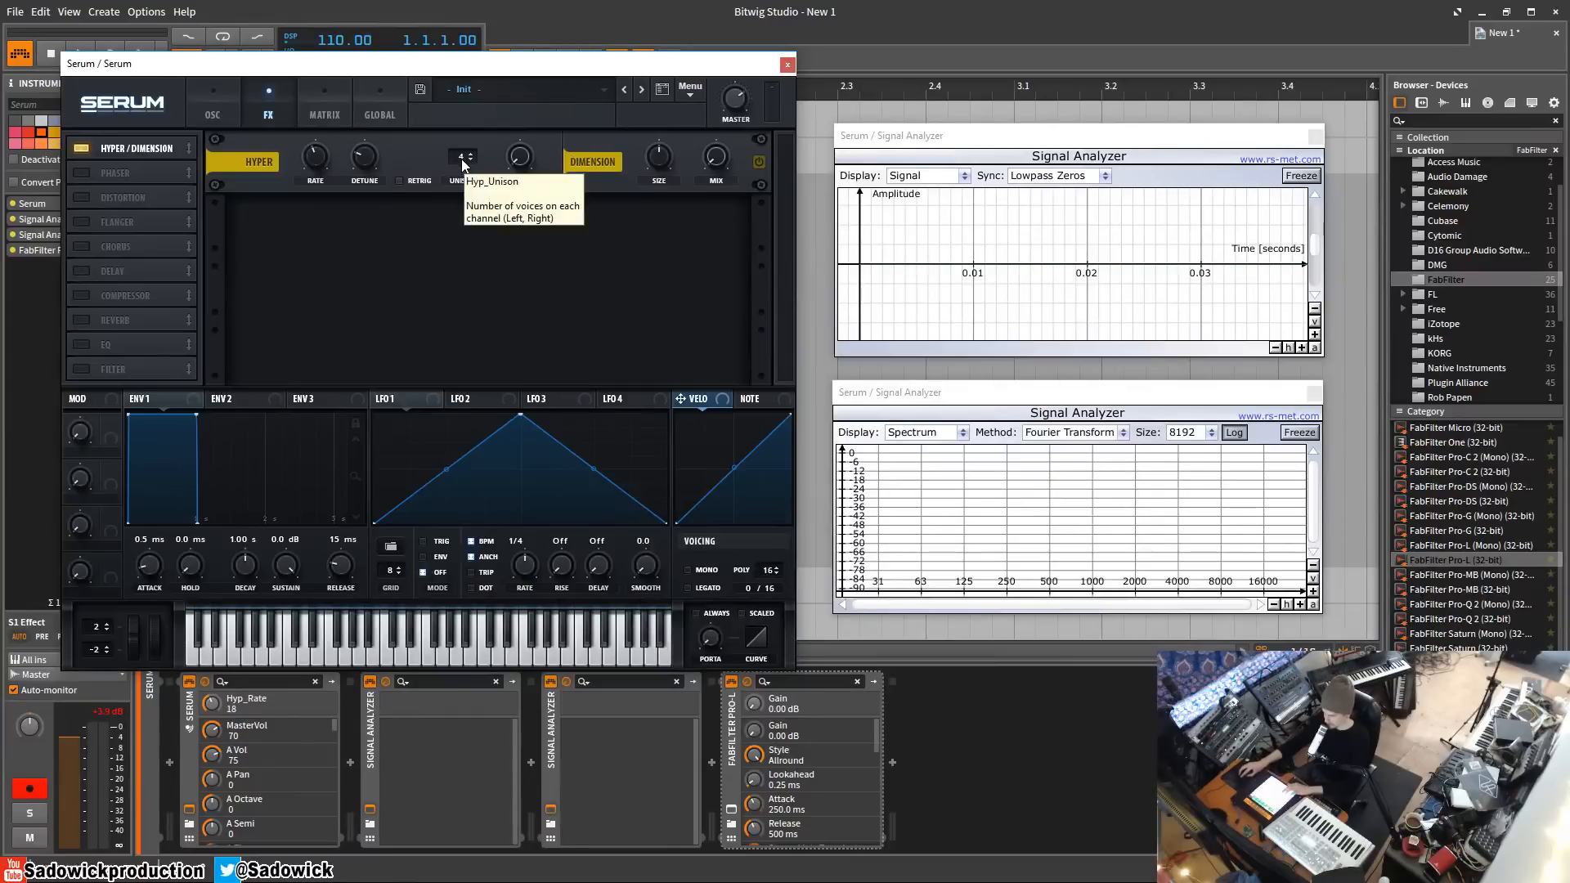
mouse_move(520, 155)
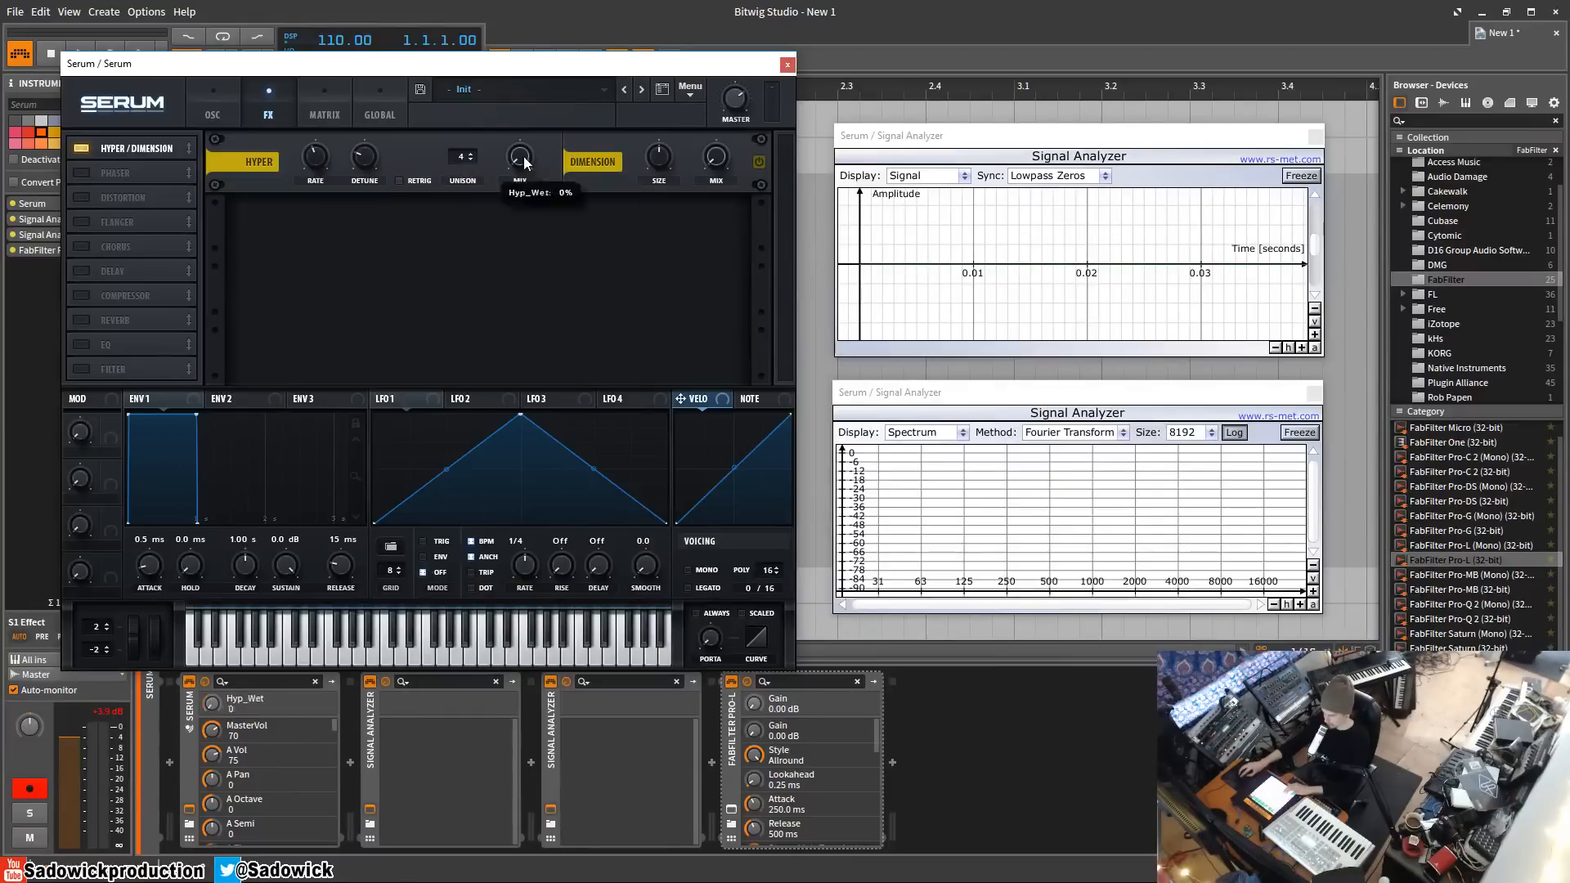
mouse_move(520, 157)
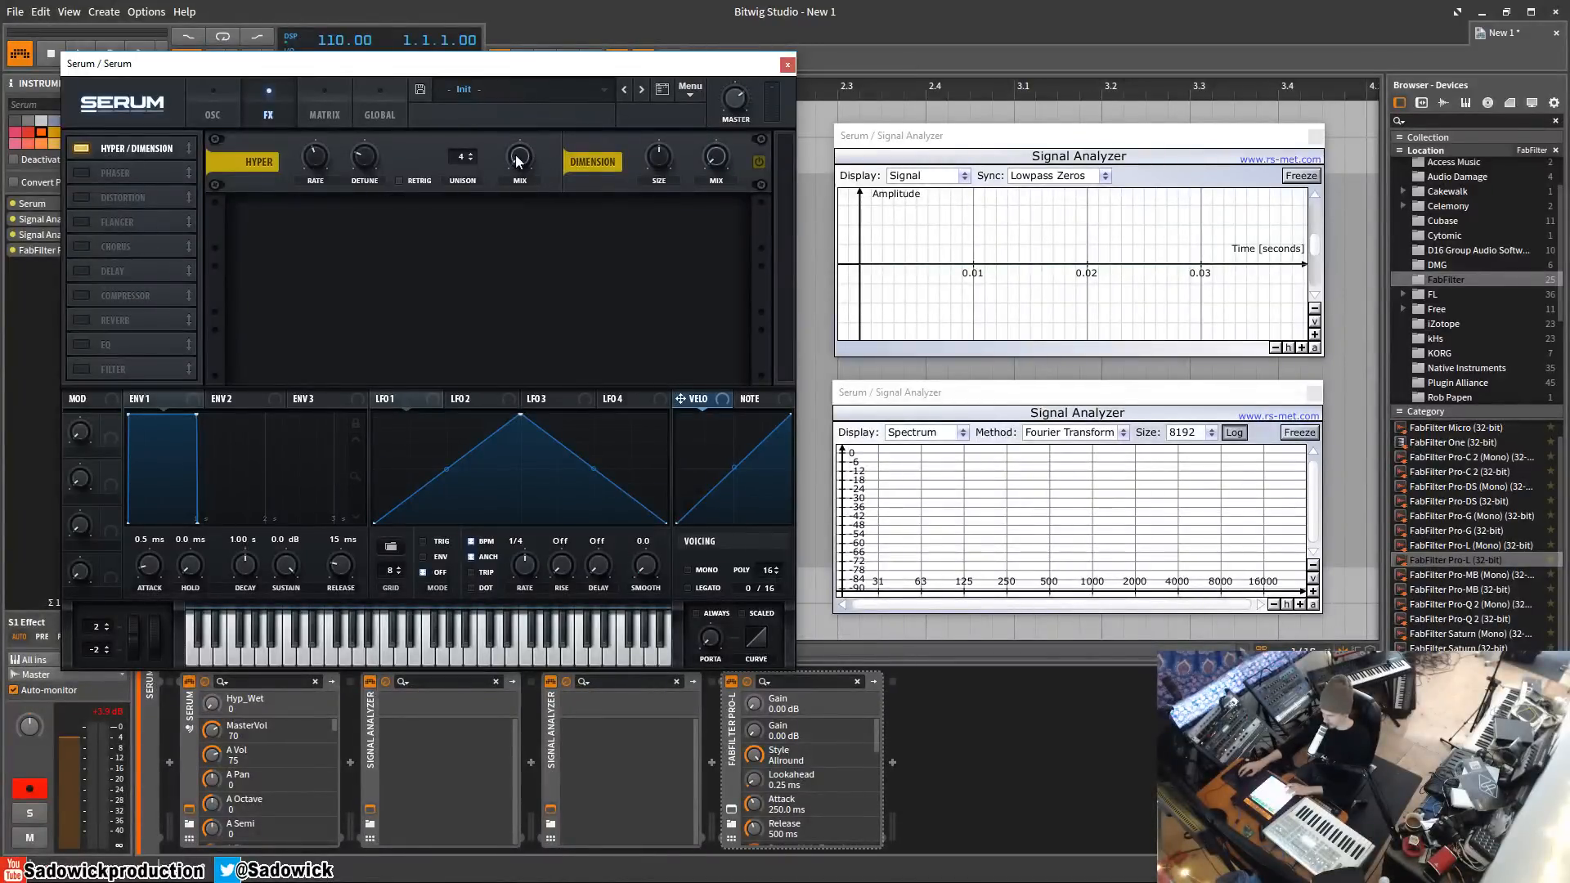
mouse_move(518, 160)
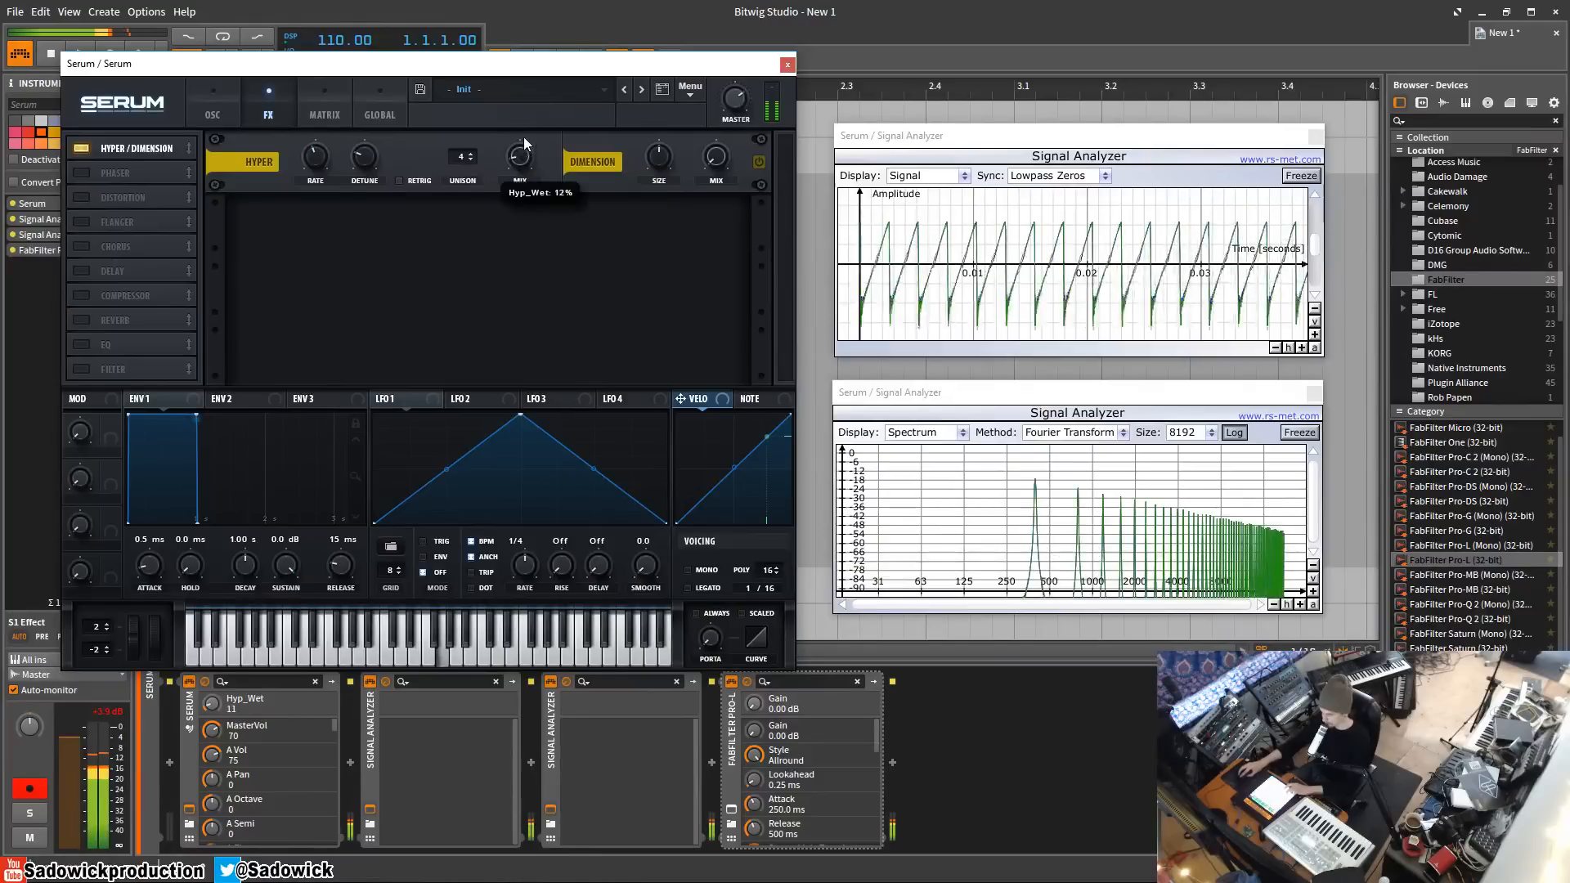
Raise the Hyper mix from 0% and lower Hyper unison to 2 voices.
drag(520, 156, 520, 110)
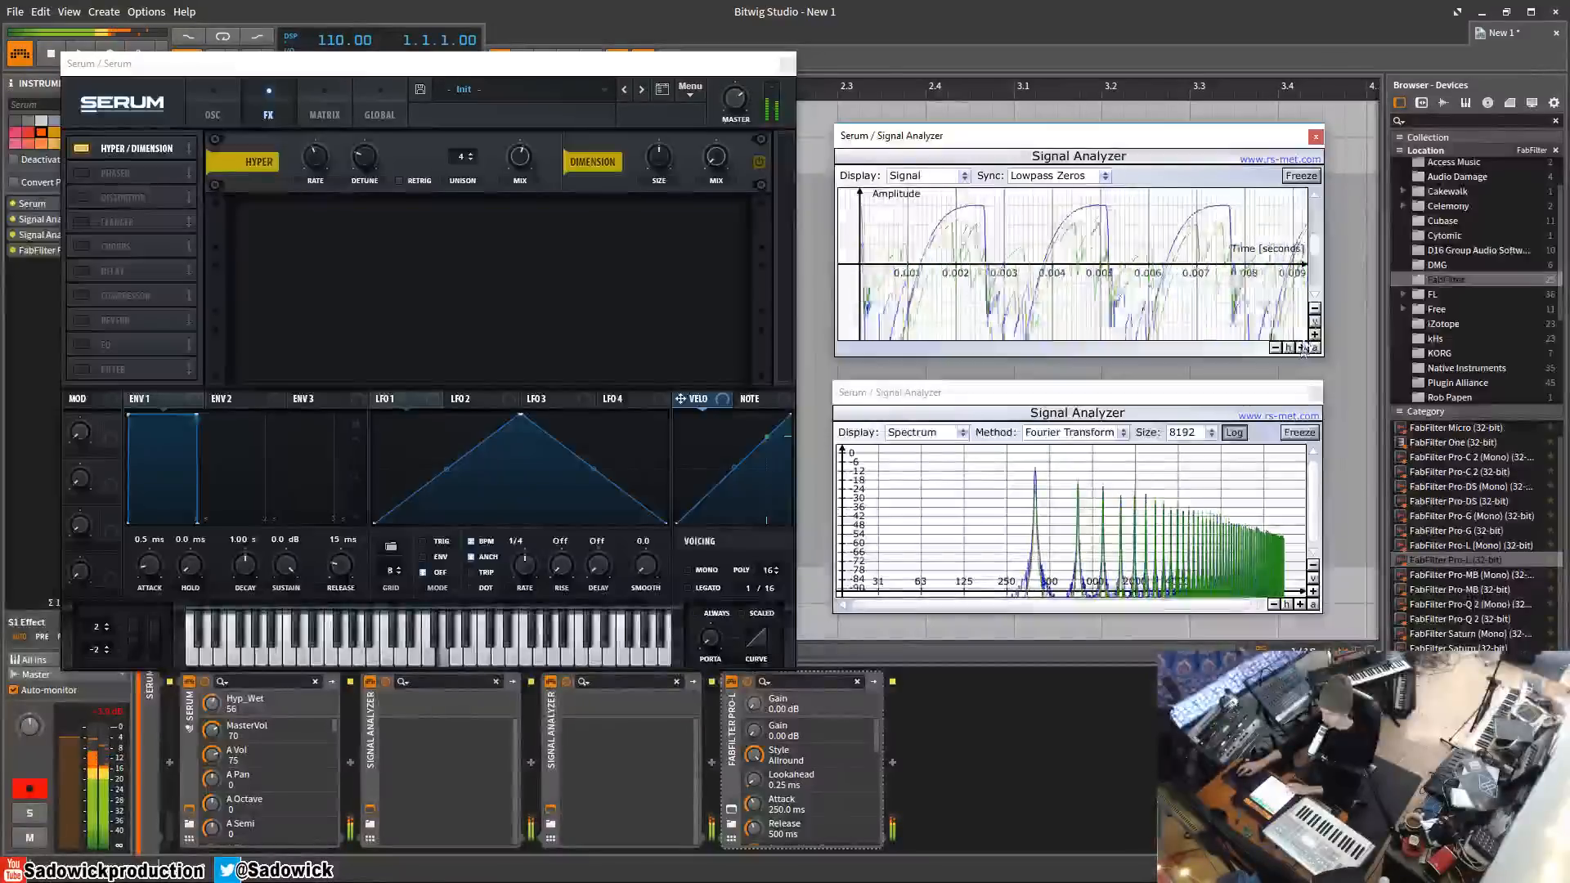
drag(461, 157, 461, 180)
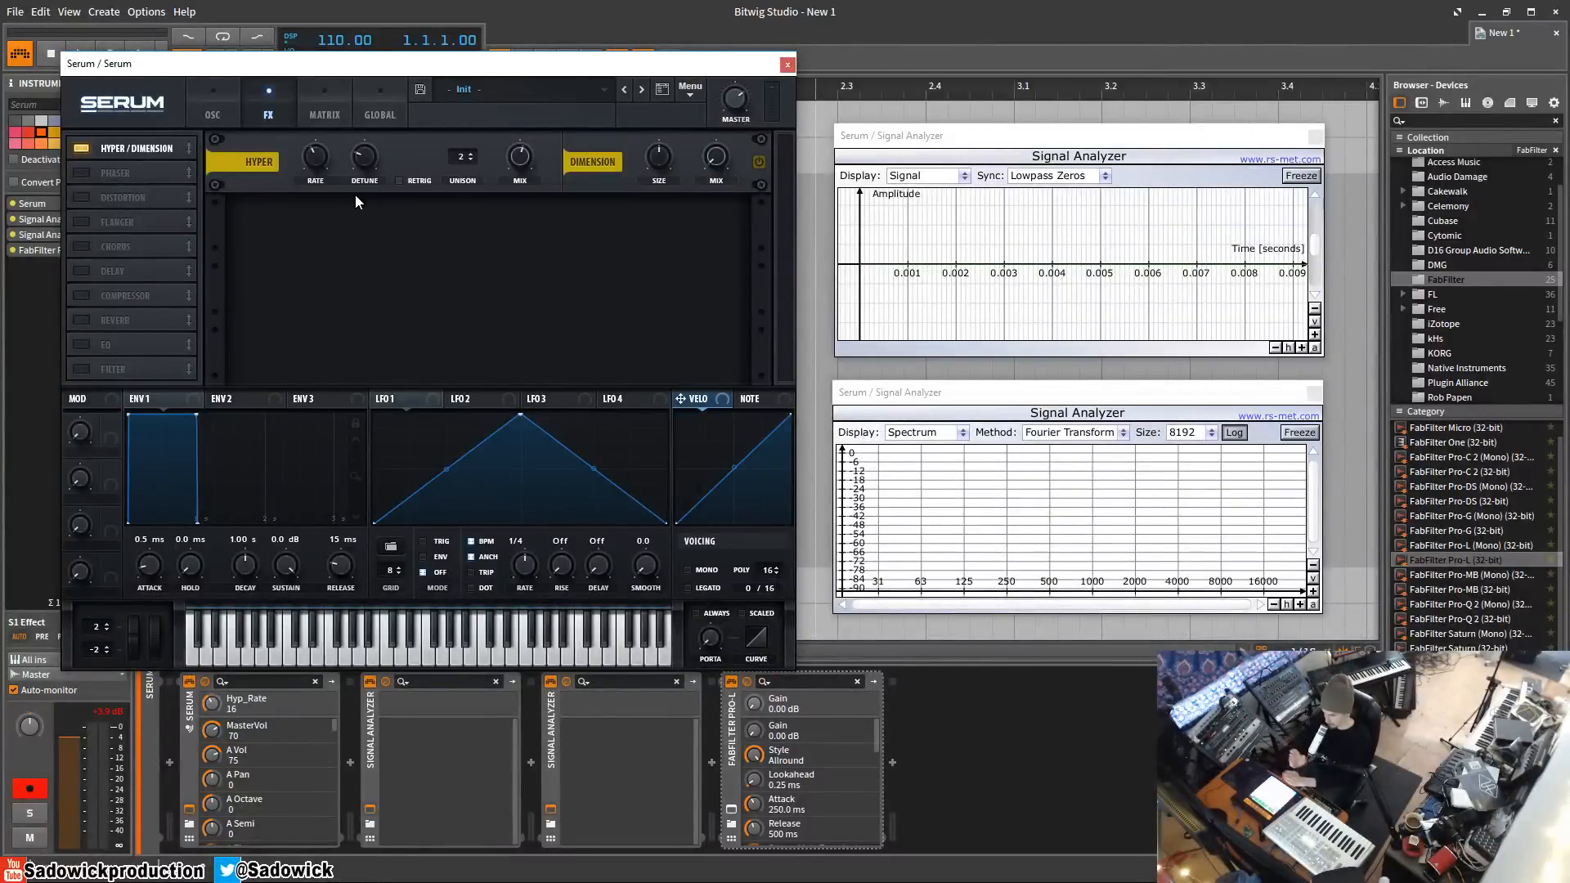
Turn Hyper rate down to 0, raise detune to about 27%, and drop unison to its minimum.
drag(314, 155, 320, 170)
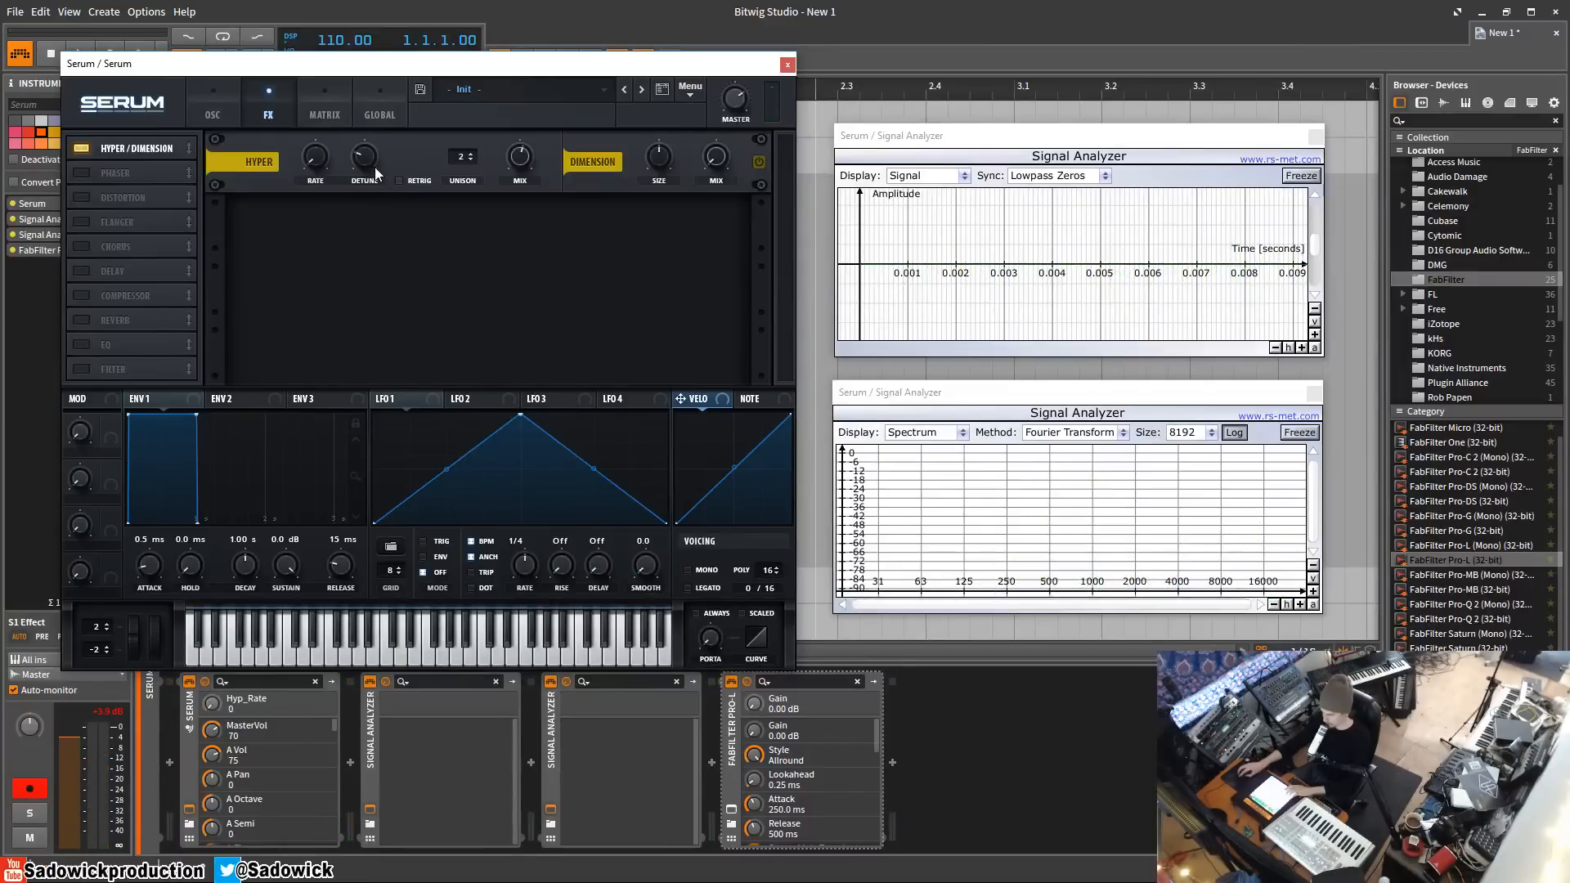
drag(363, 155, 363, 146)
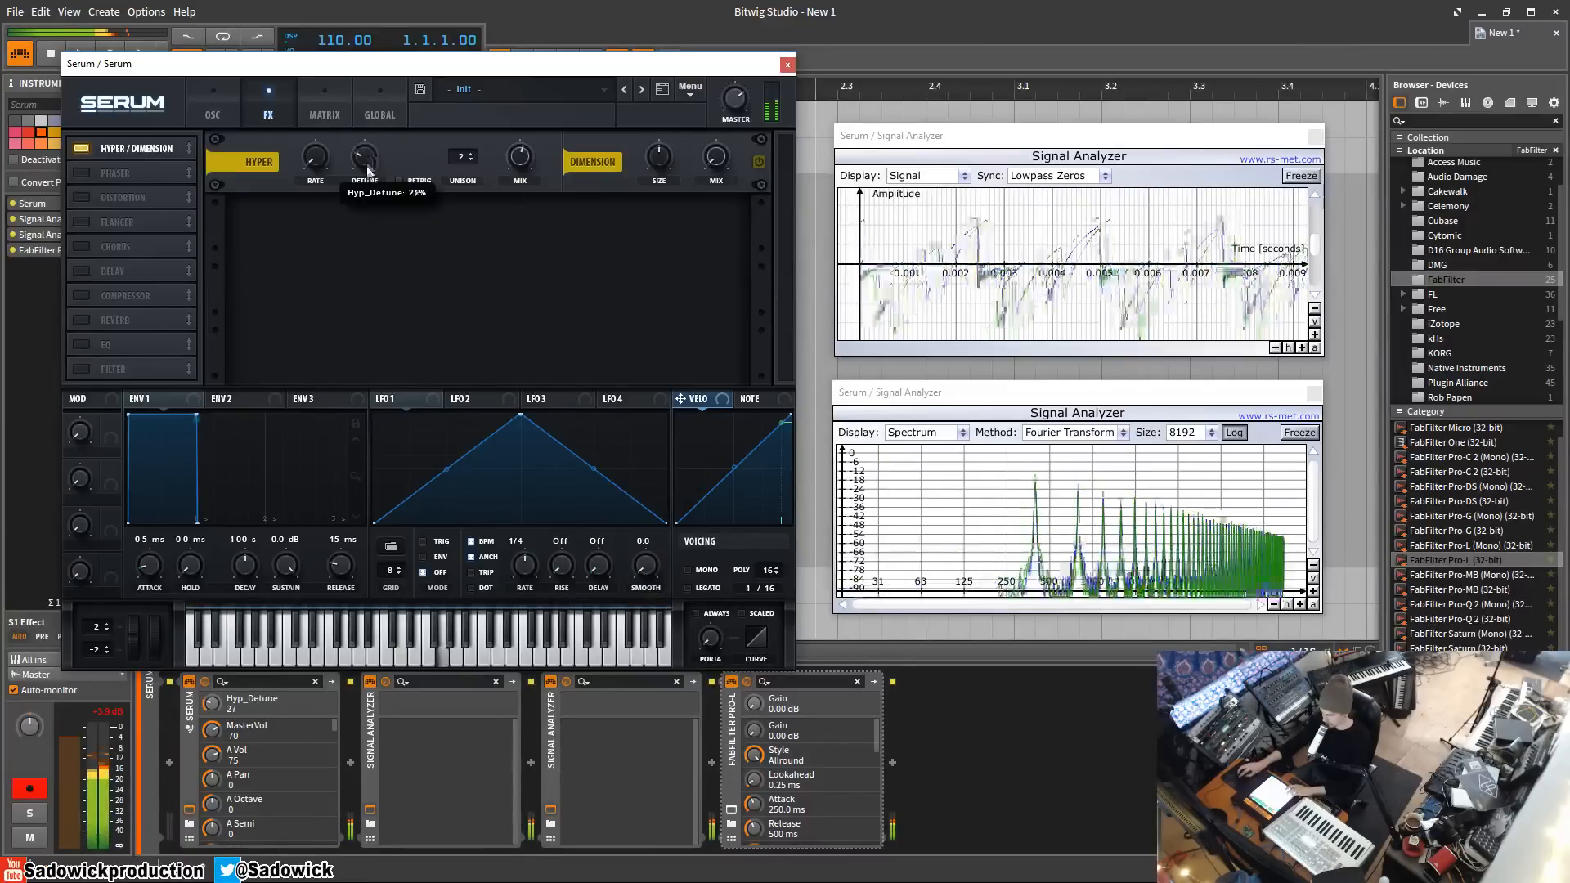
drag(363, 155, 363, 180)
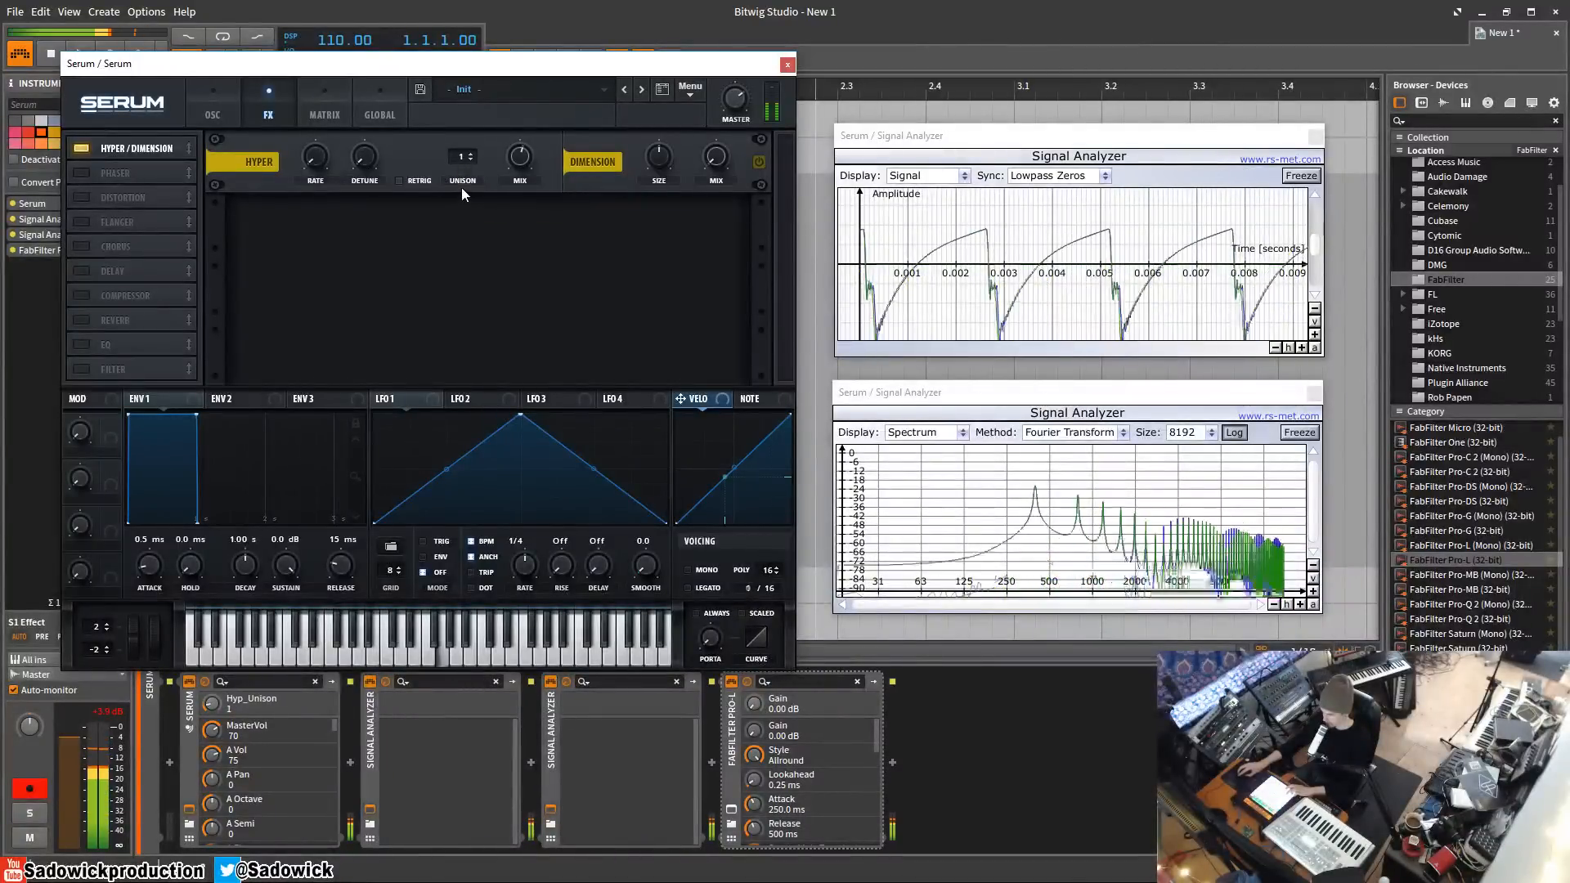
click(473, 161)
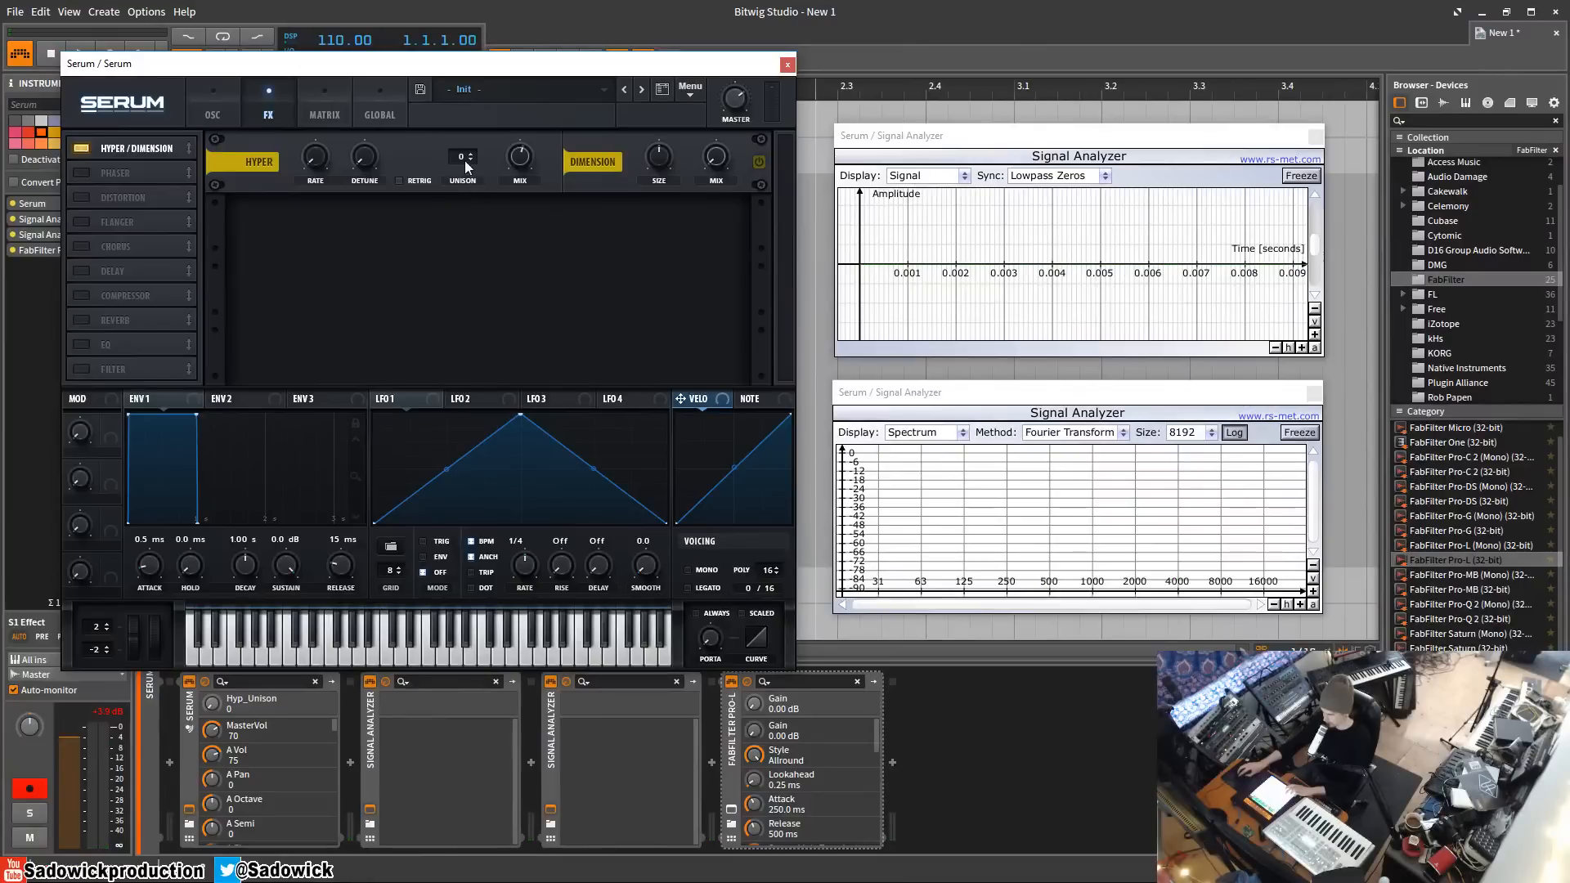
mouse_move(463, 161)
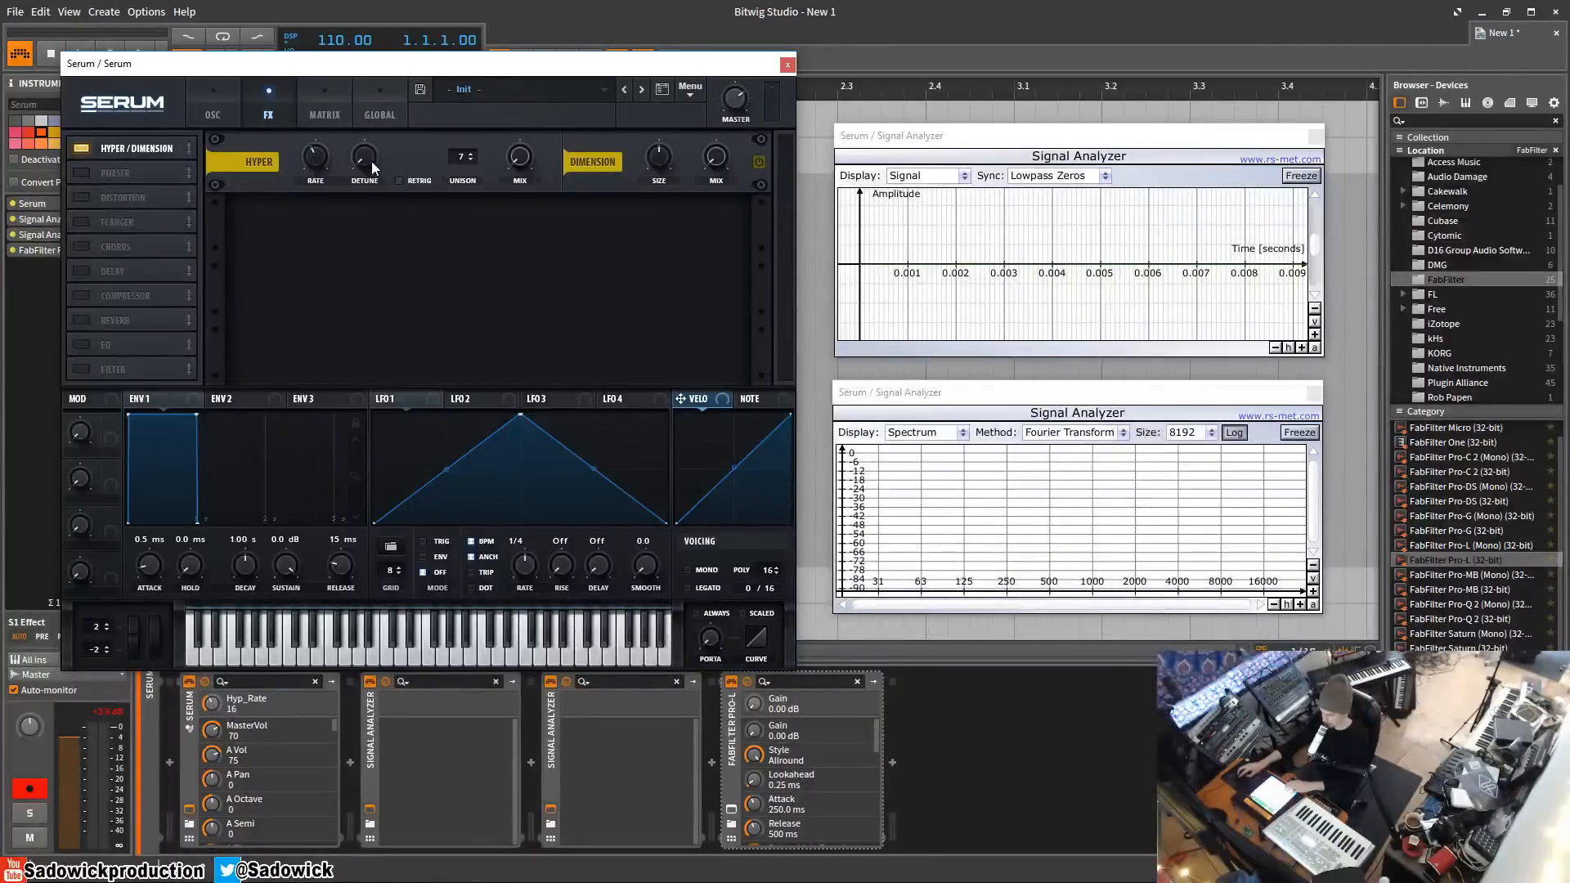
Set the Hyper effect's mix to 50.
drag(519, 155, 519, 175)
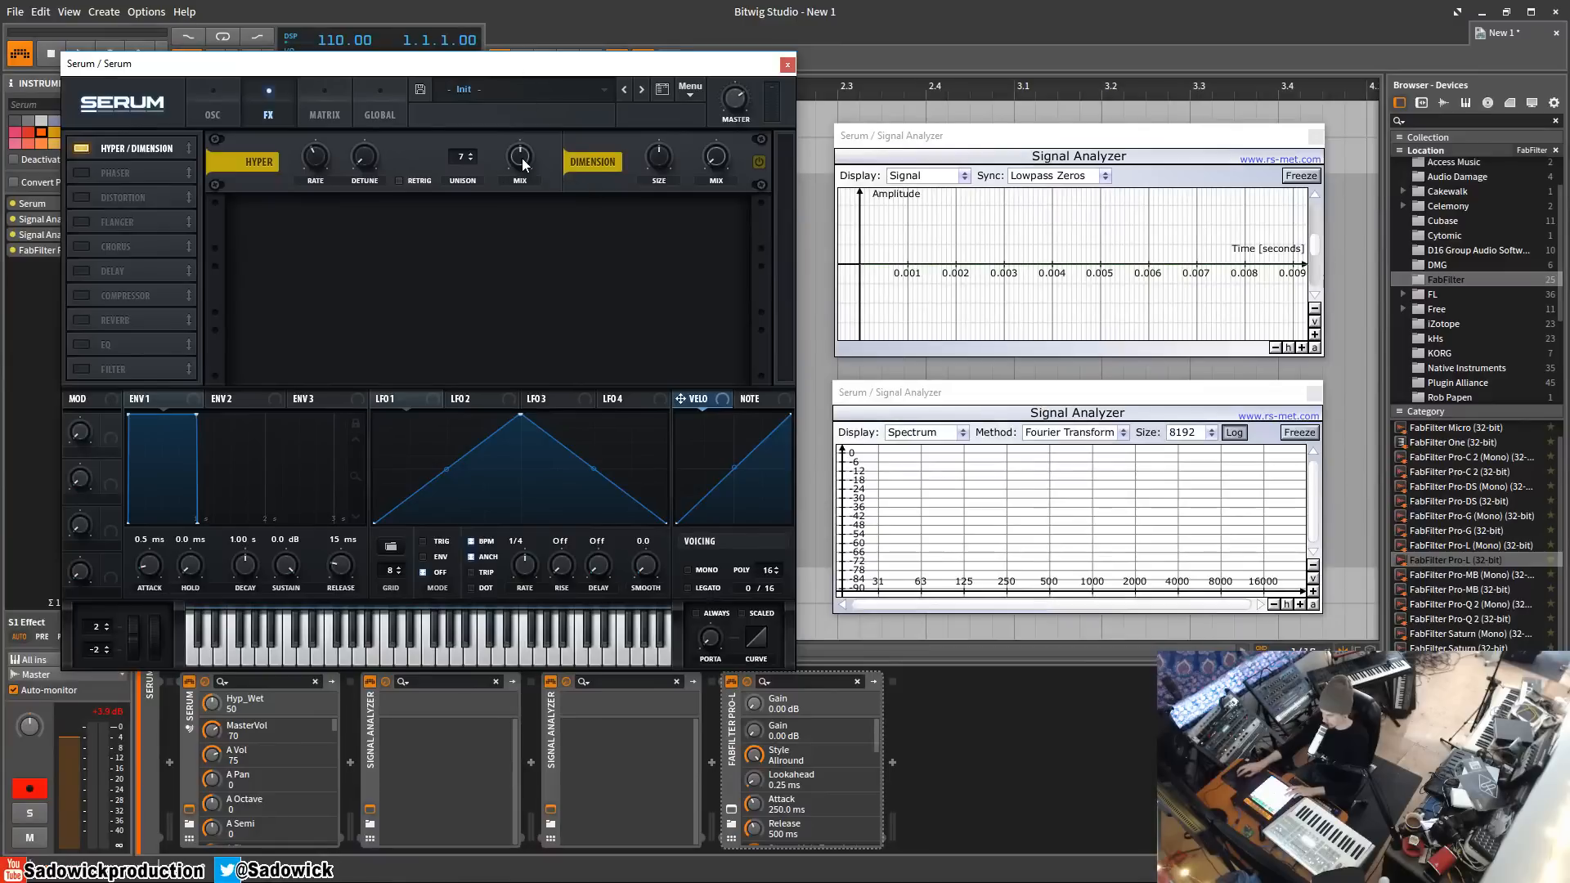
mouse_move(520, 156)
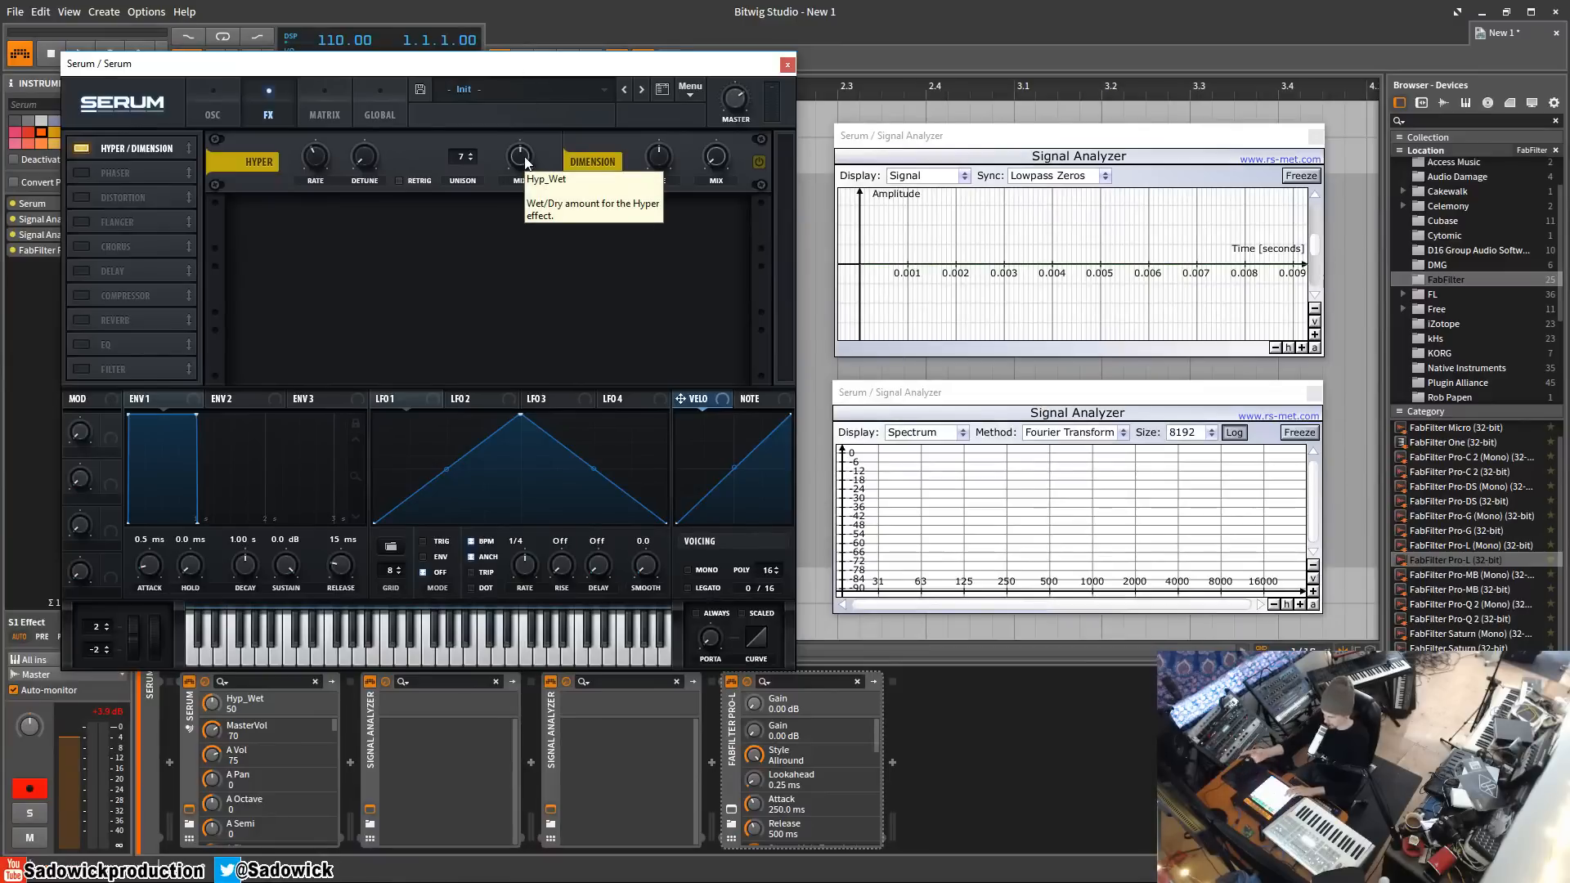
mouse_move(400, 185)
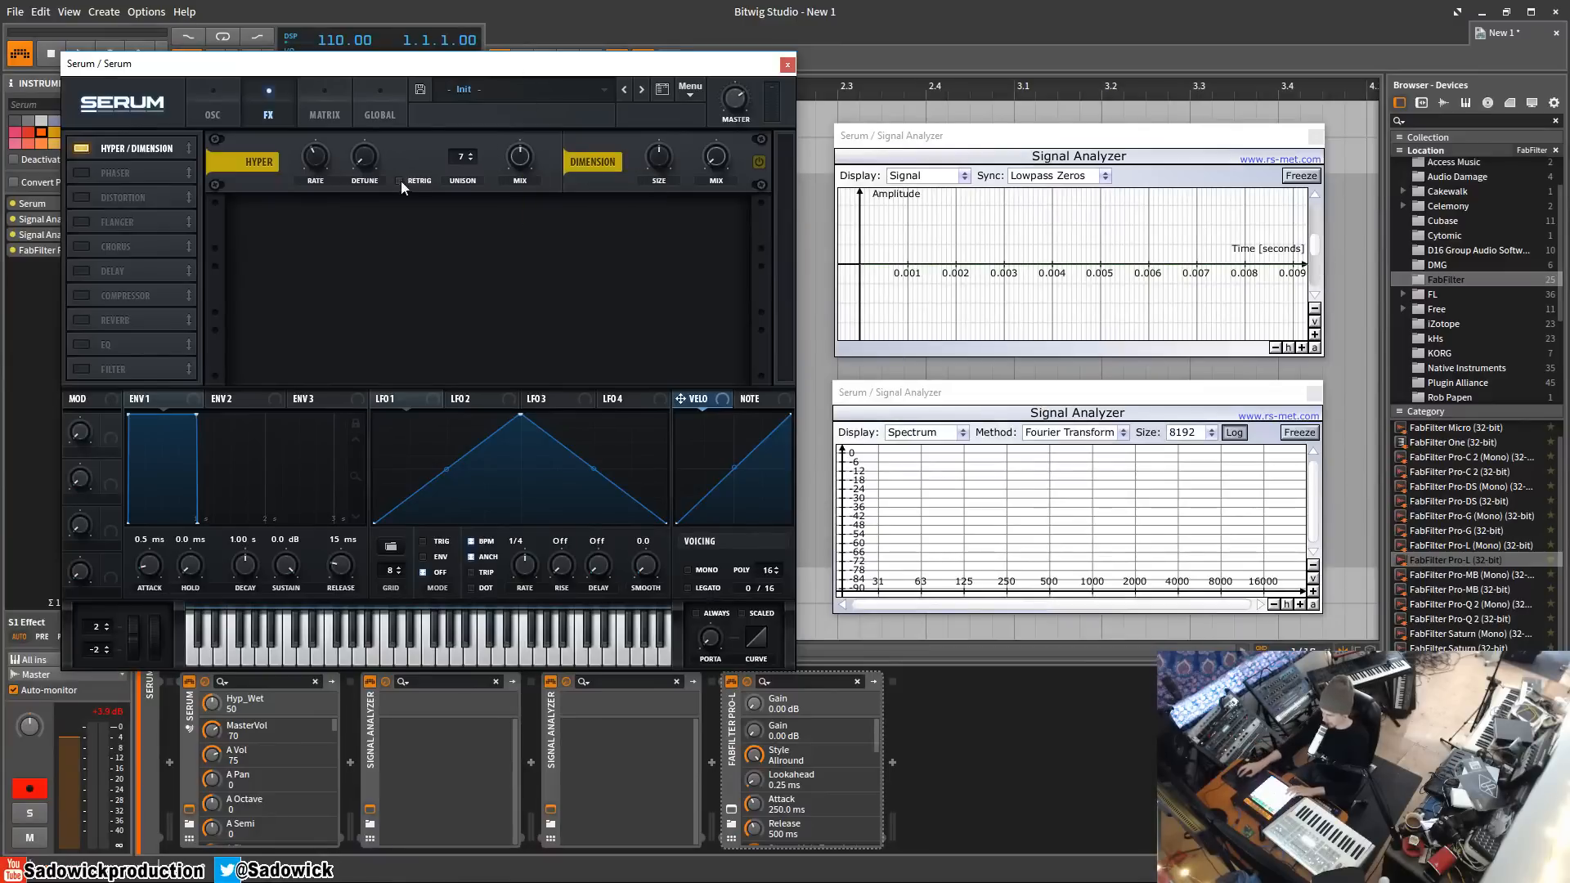
mouse_move(365, 157)
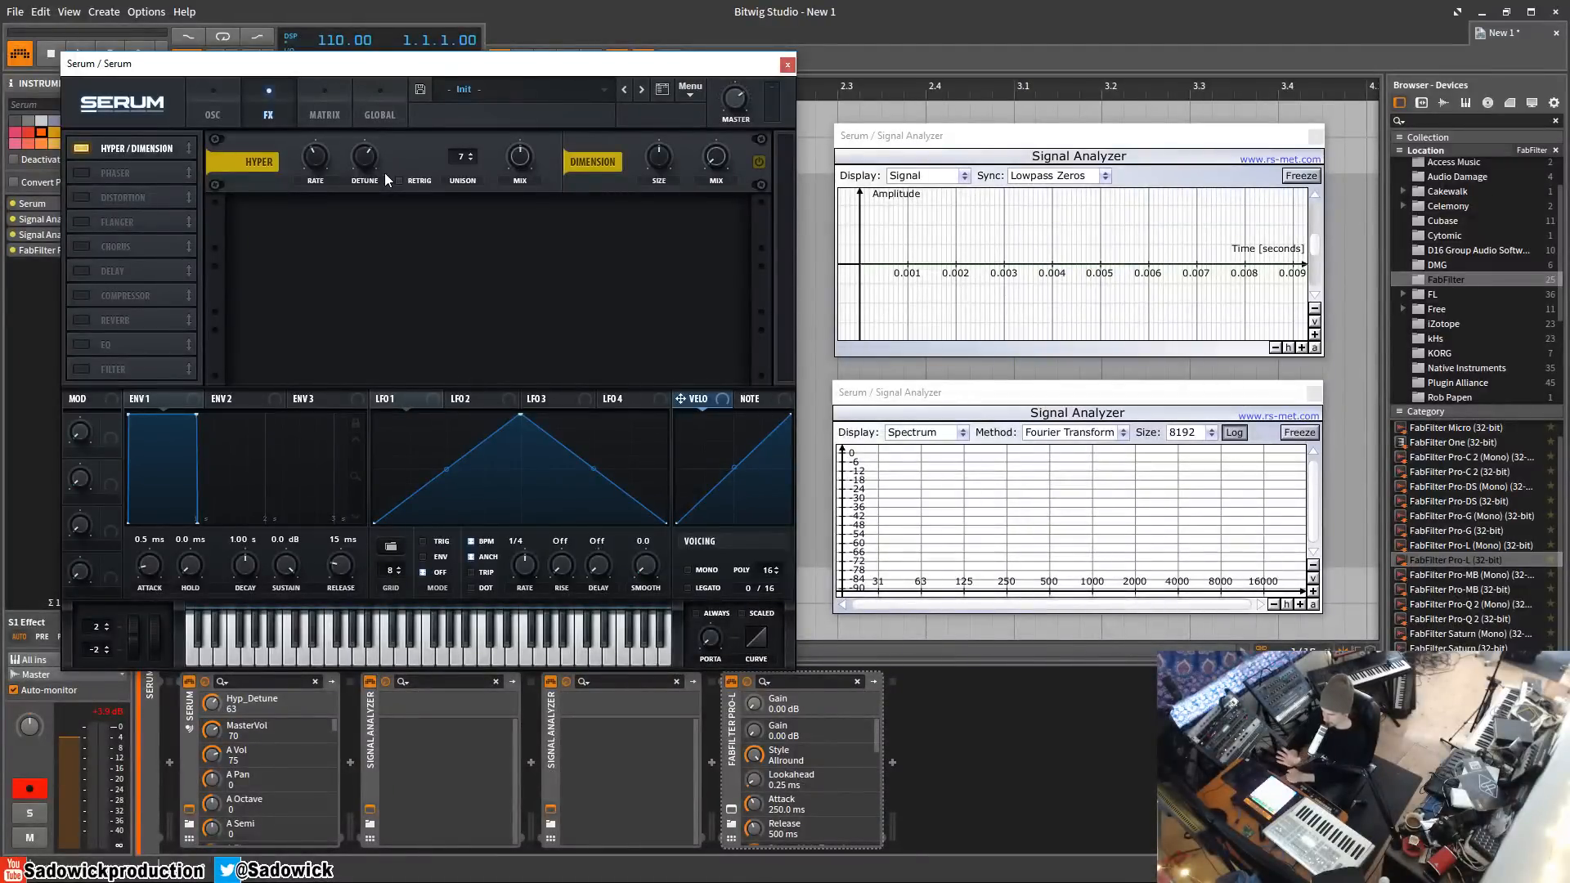
mouse_move(400, 160)
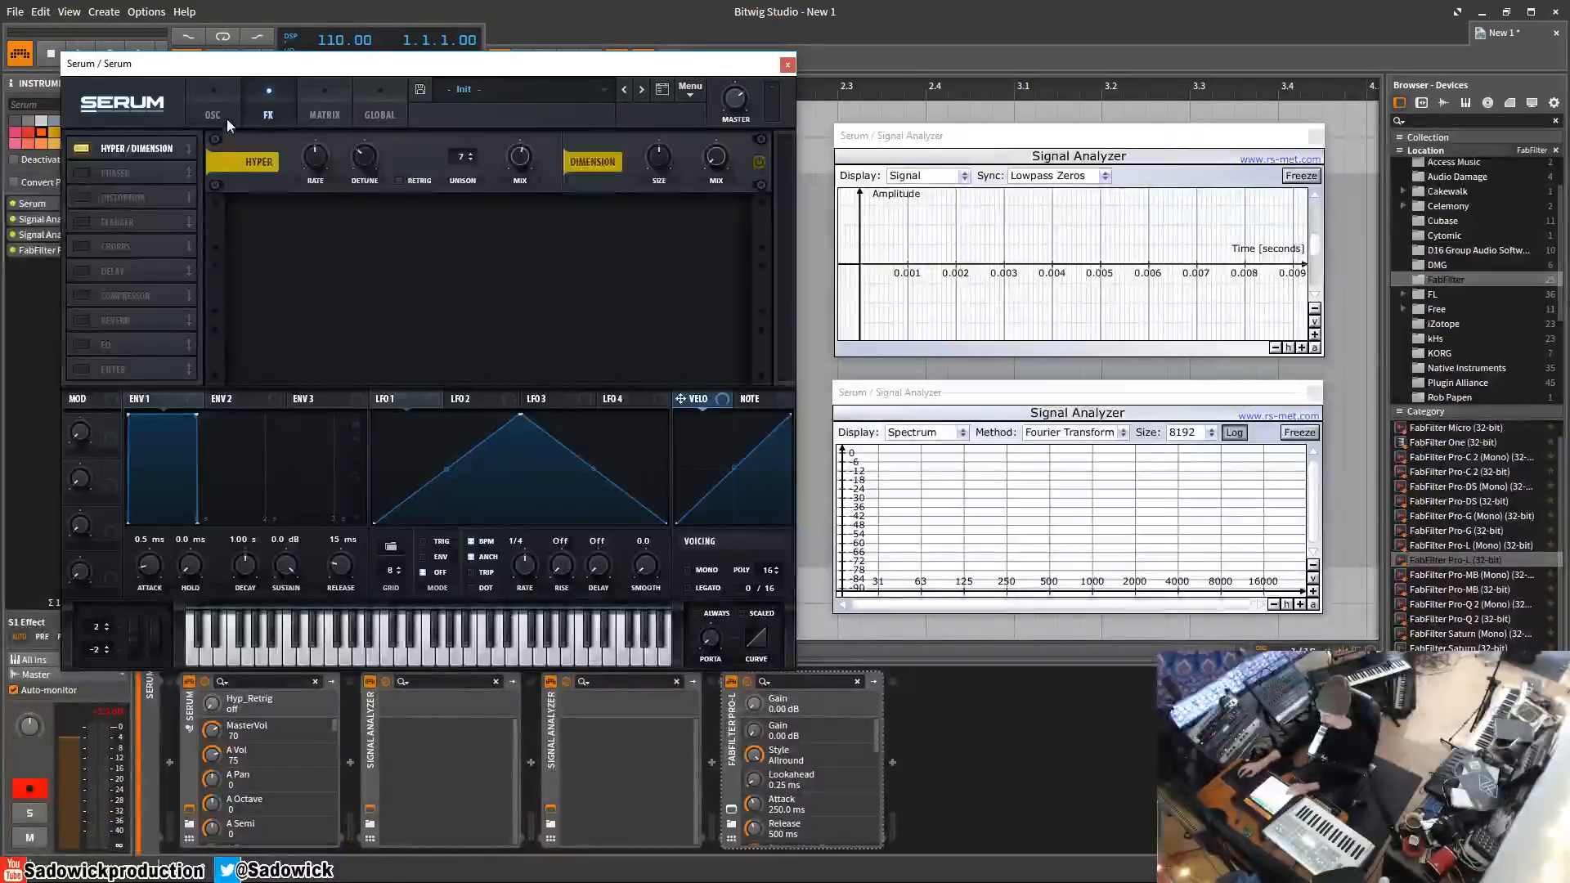
Compare the plain saw on the OSC page against the FX page, ending back on Hyper/Dimension.
click(213, 94)
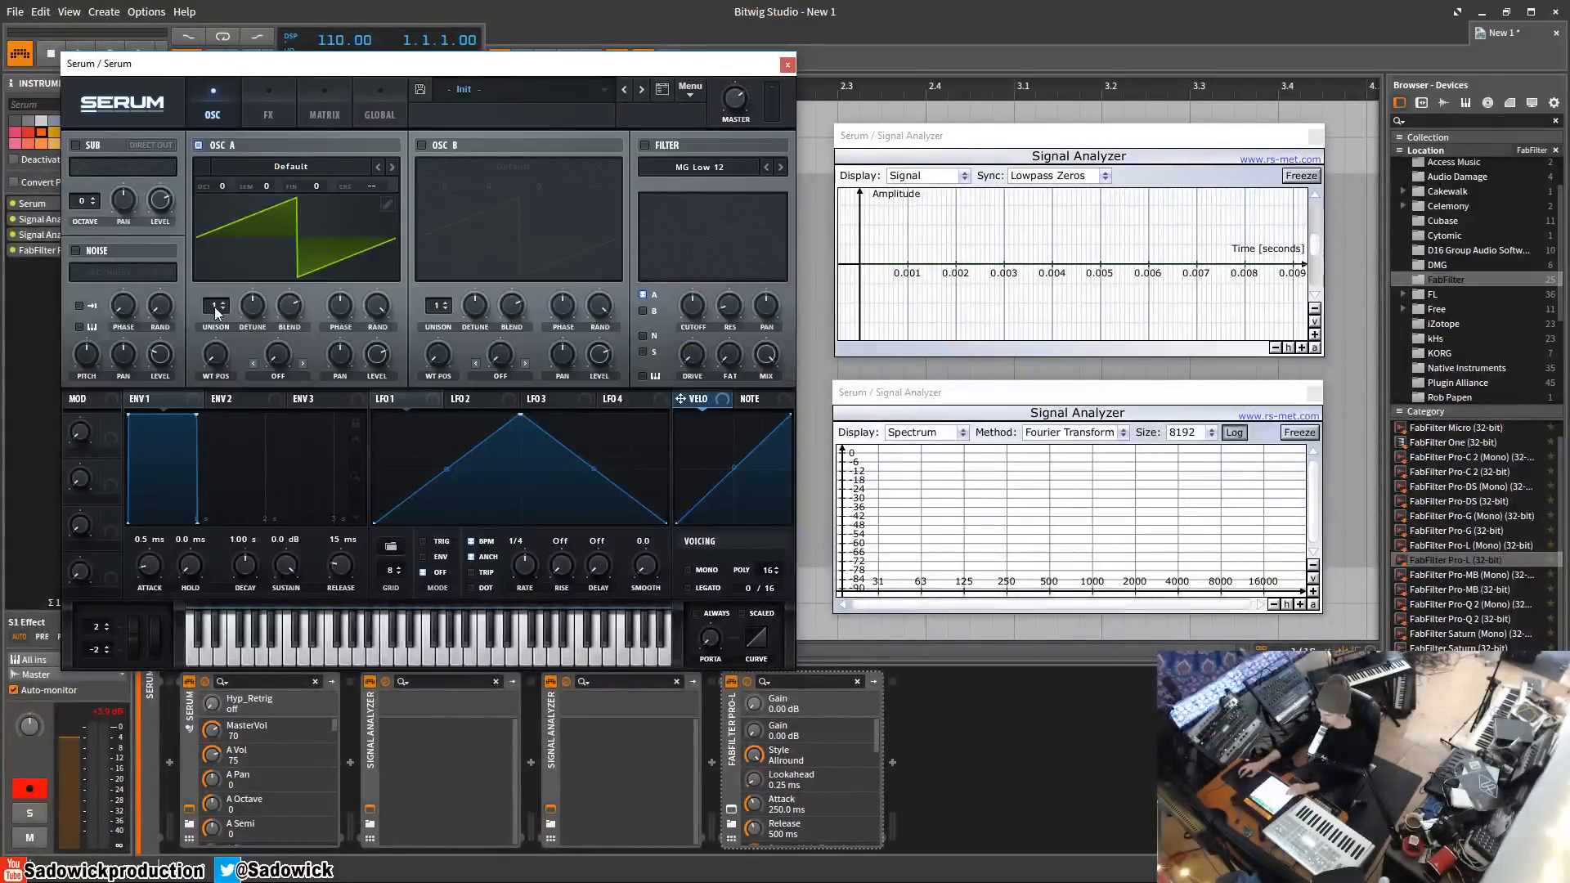
mouse_move(345, 240)
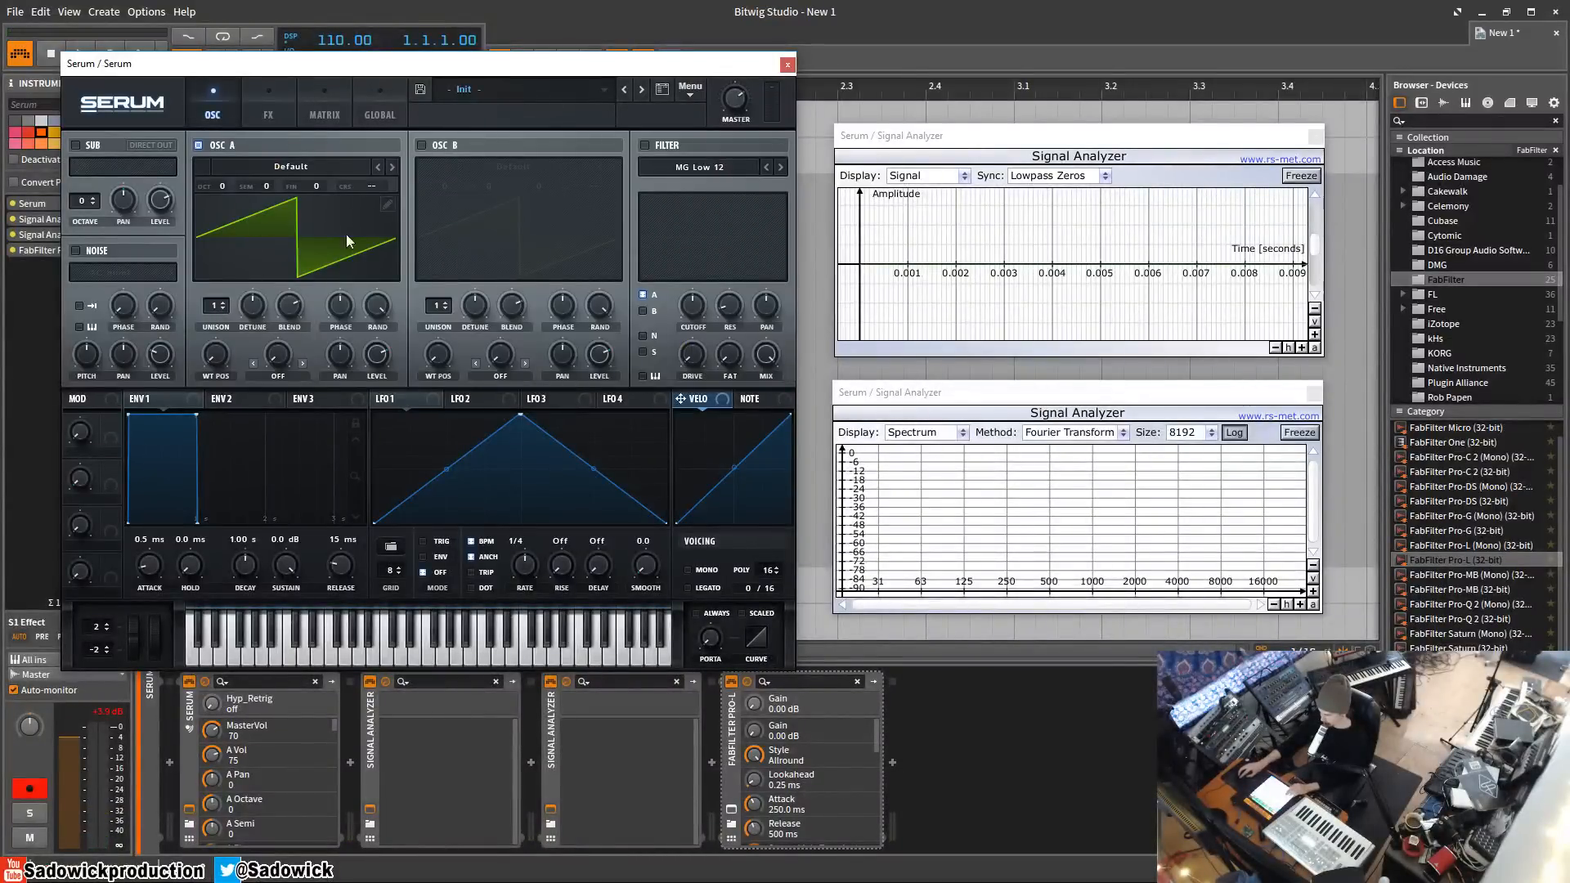
mouse_move(789, 593)
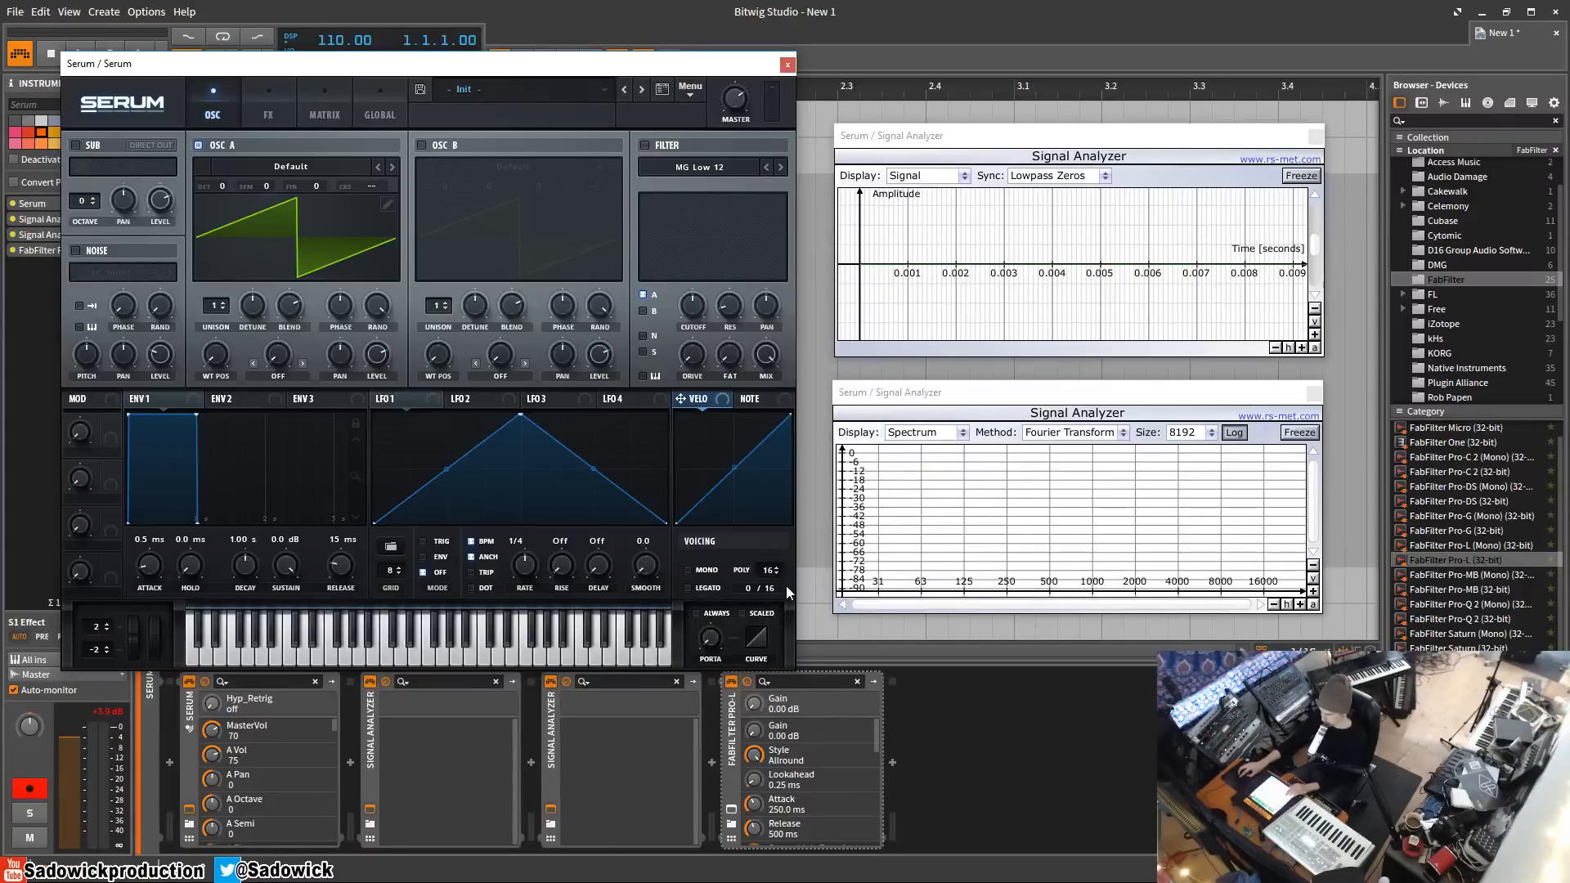
click(269, 114)
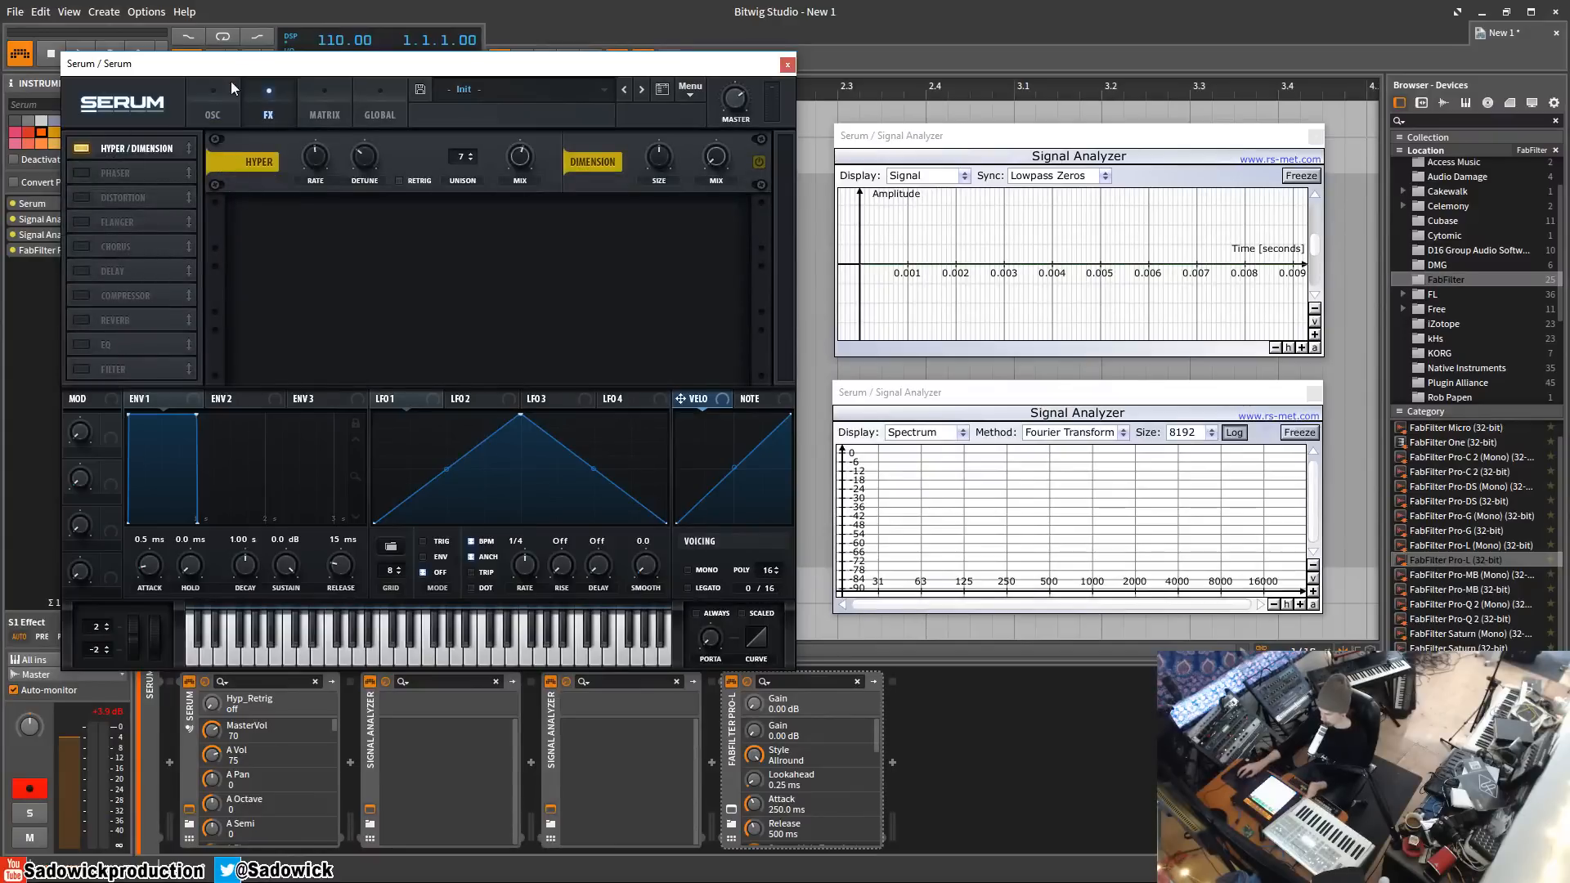
click(213, 95)
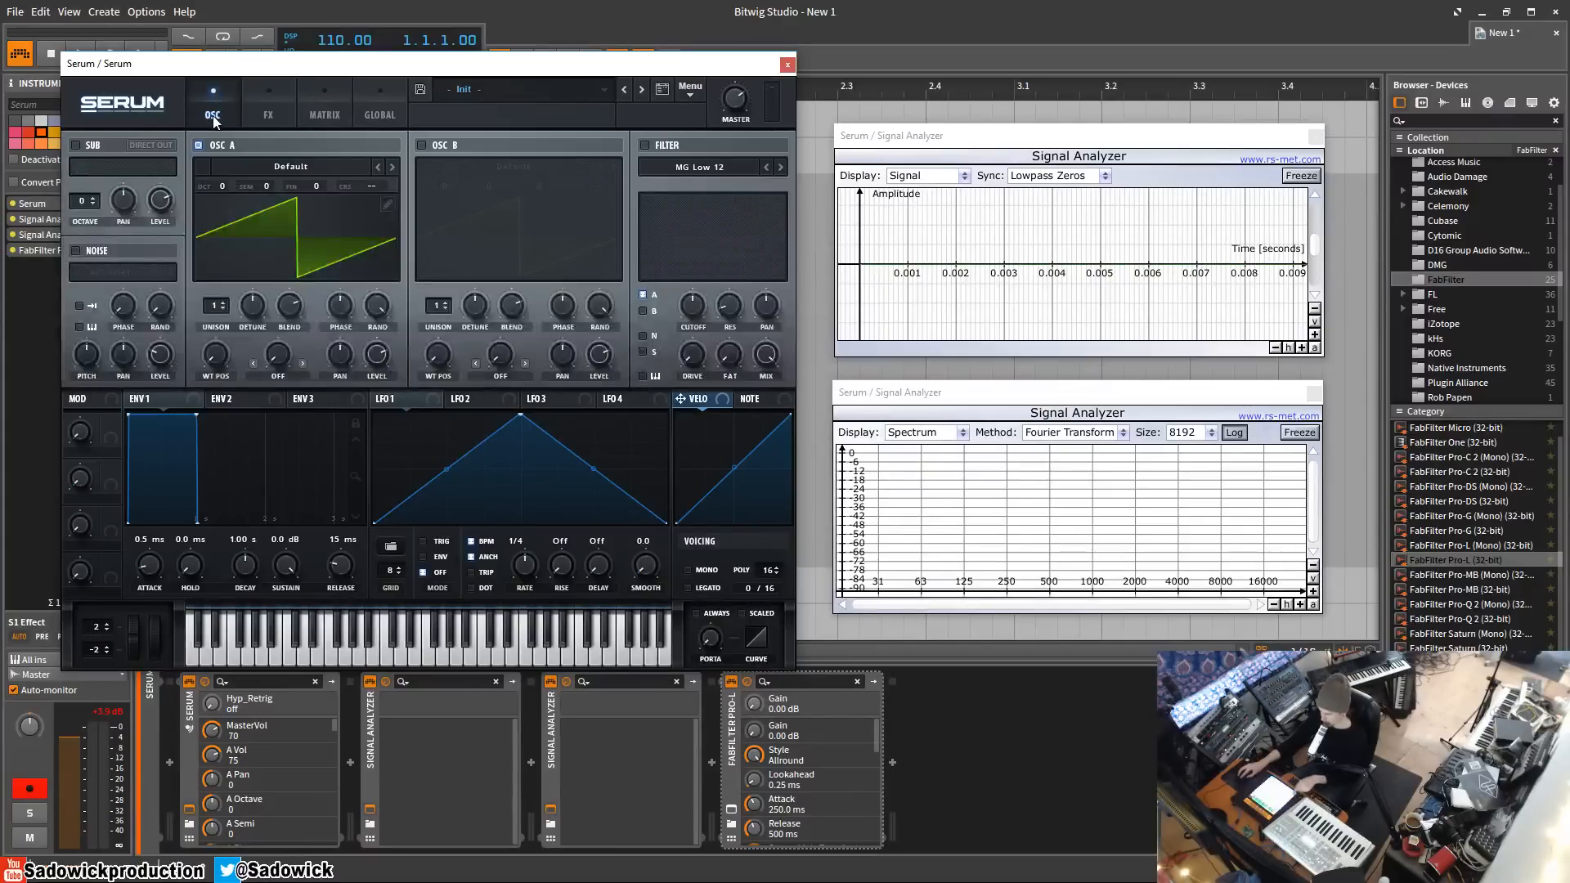
click(266, 115)
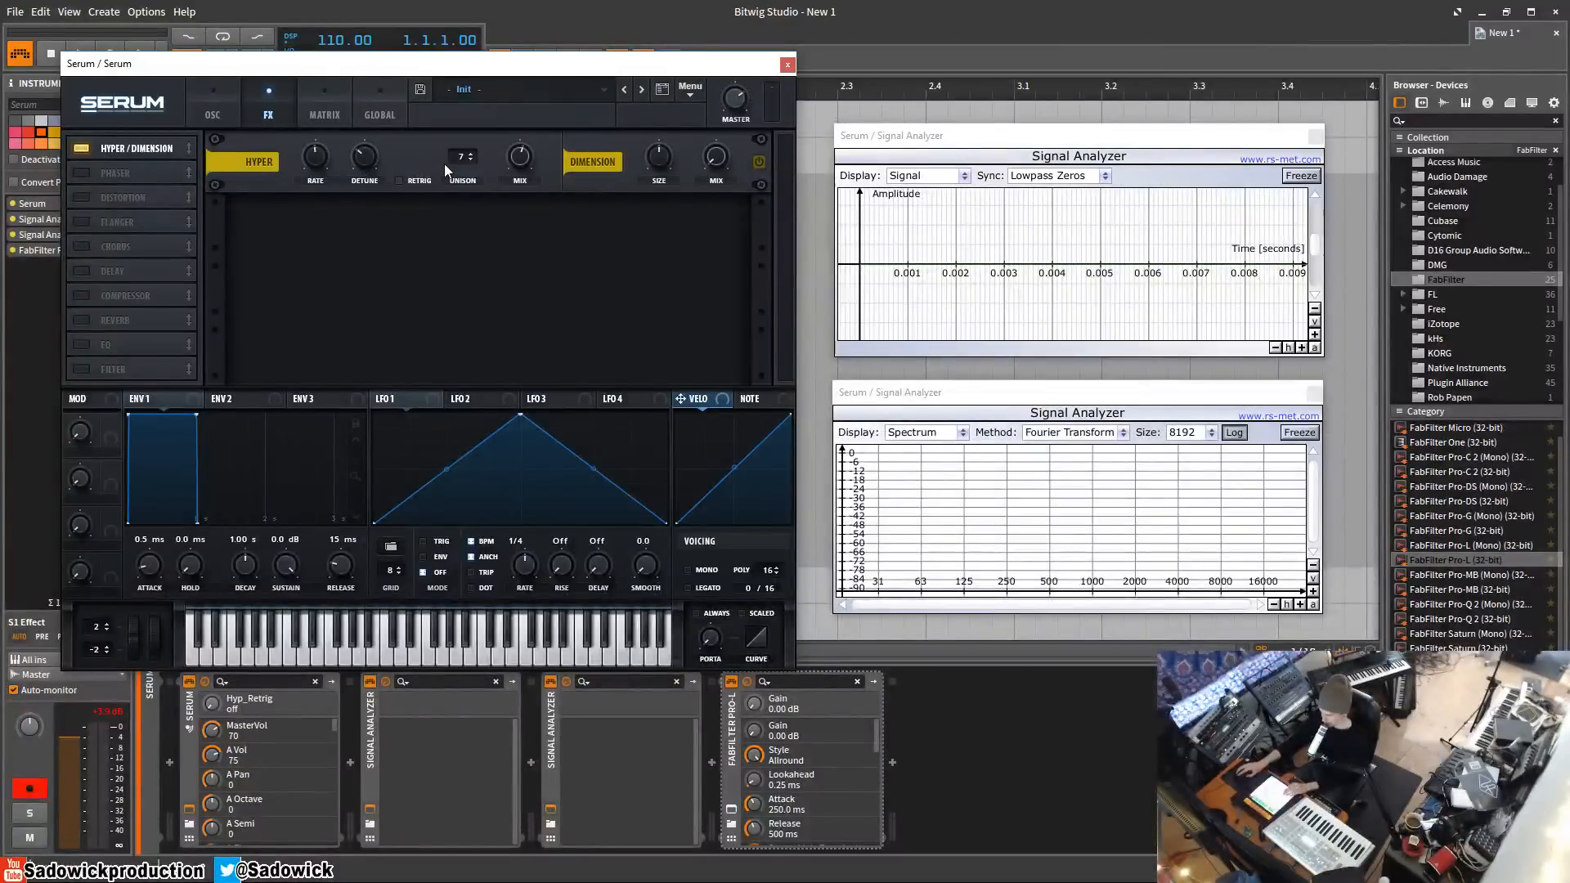
mouse_move(481, 175)
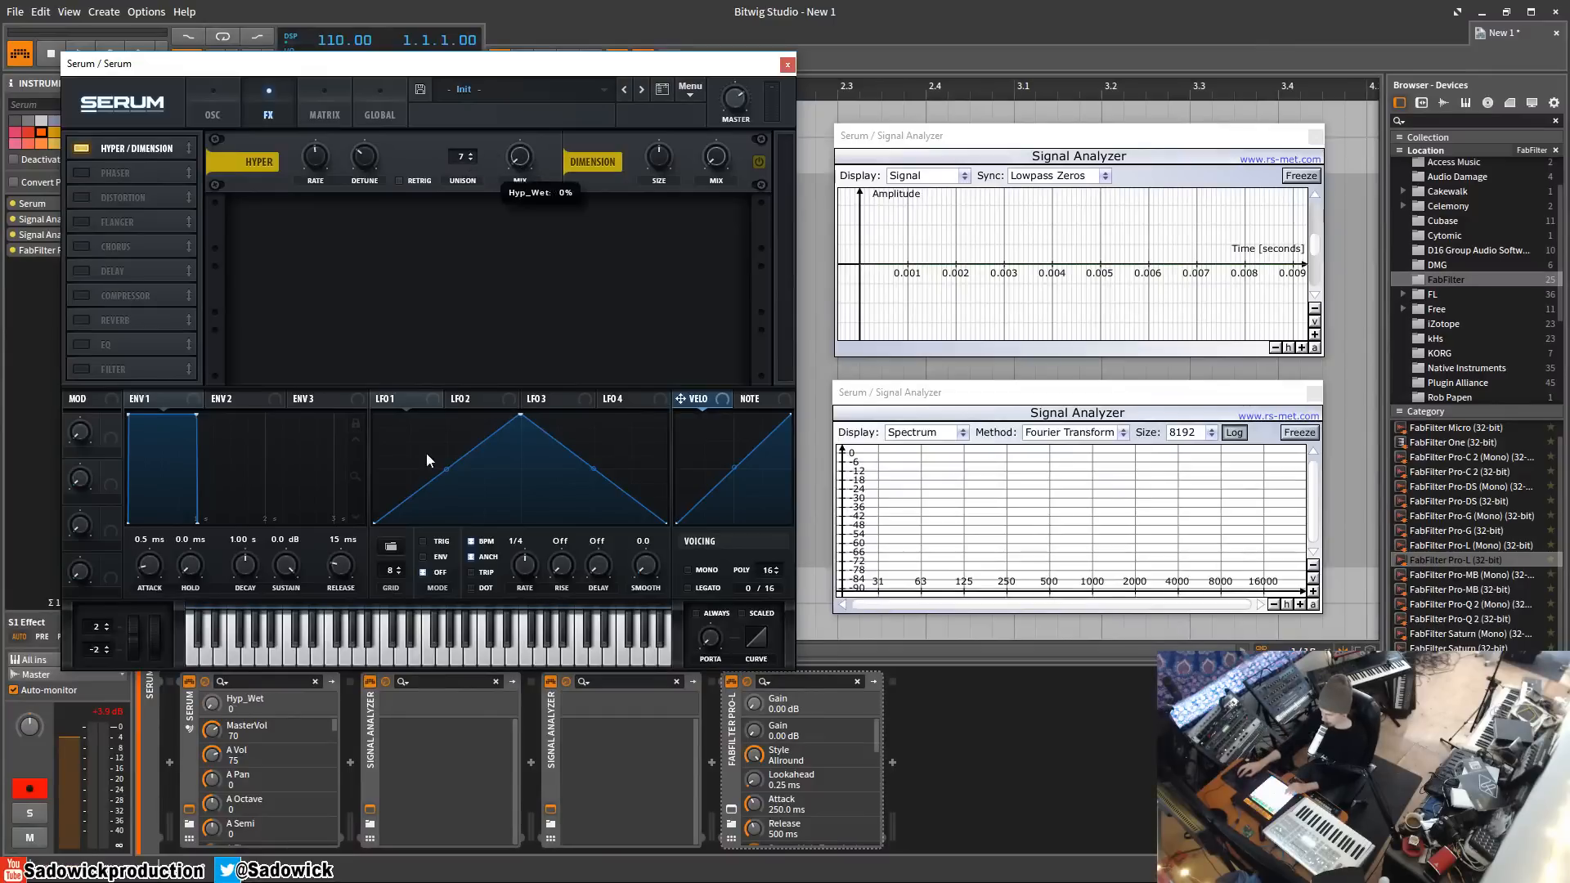
click(211, 93)
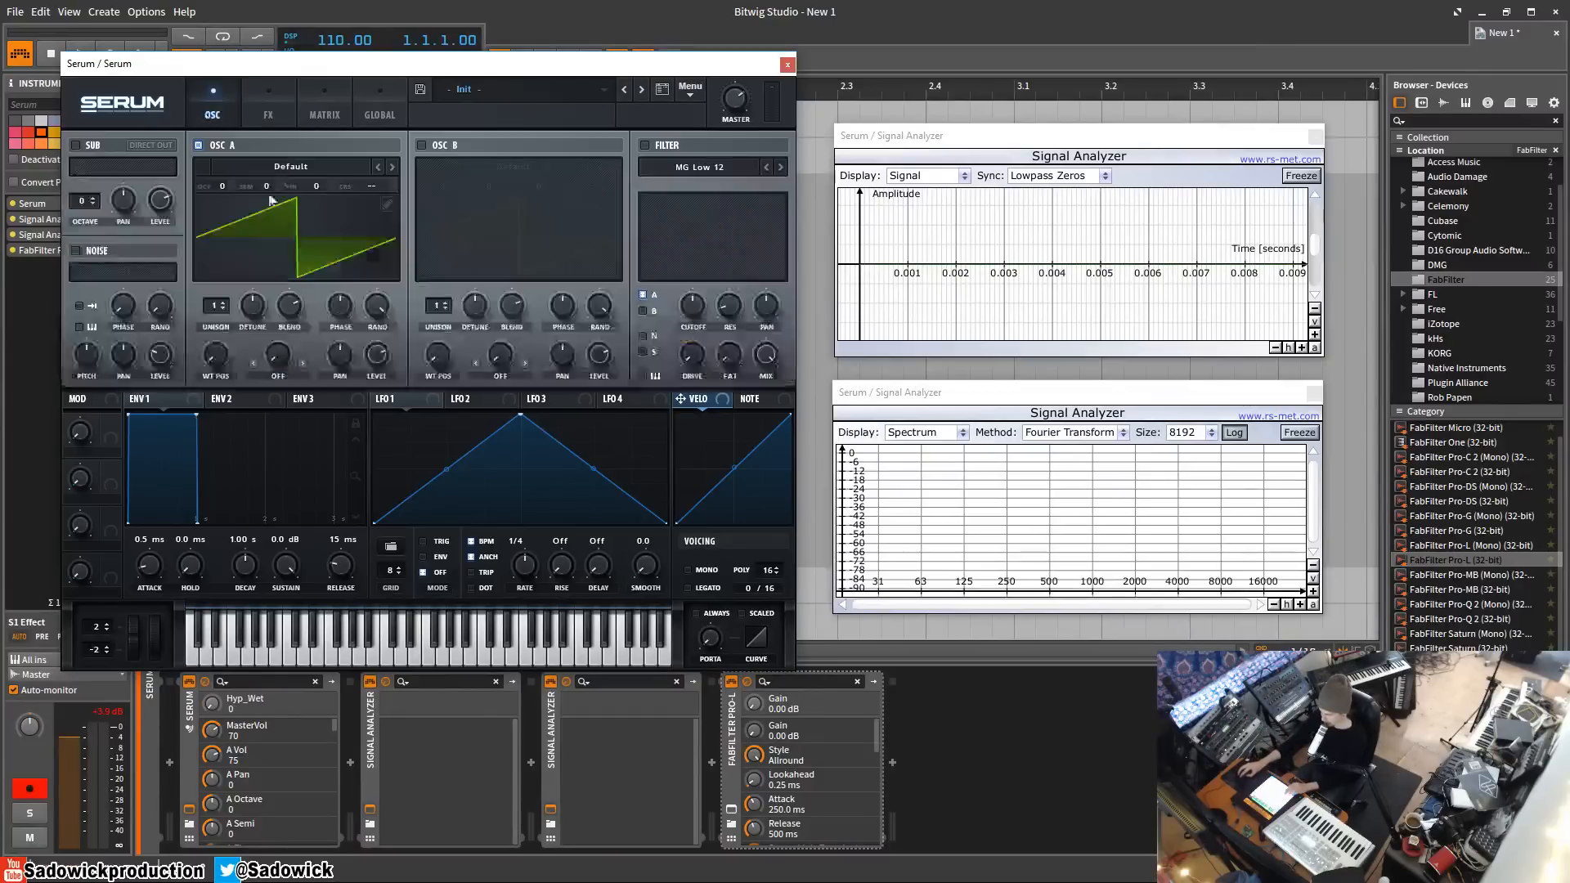
click(269, 114)
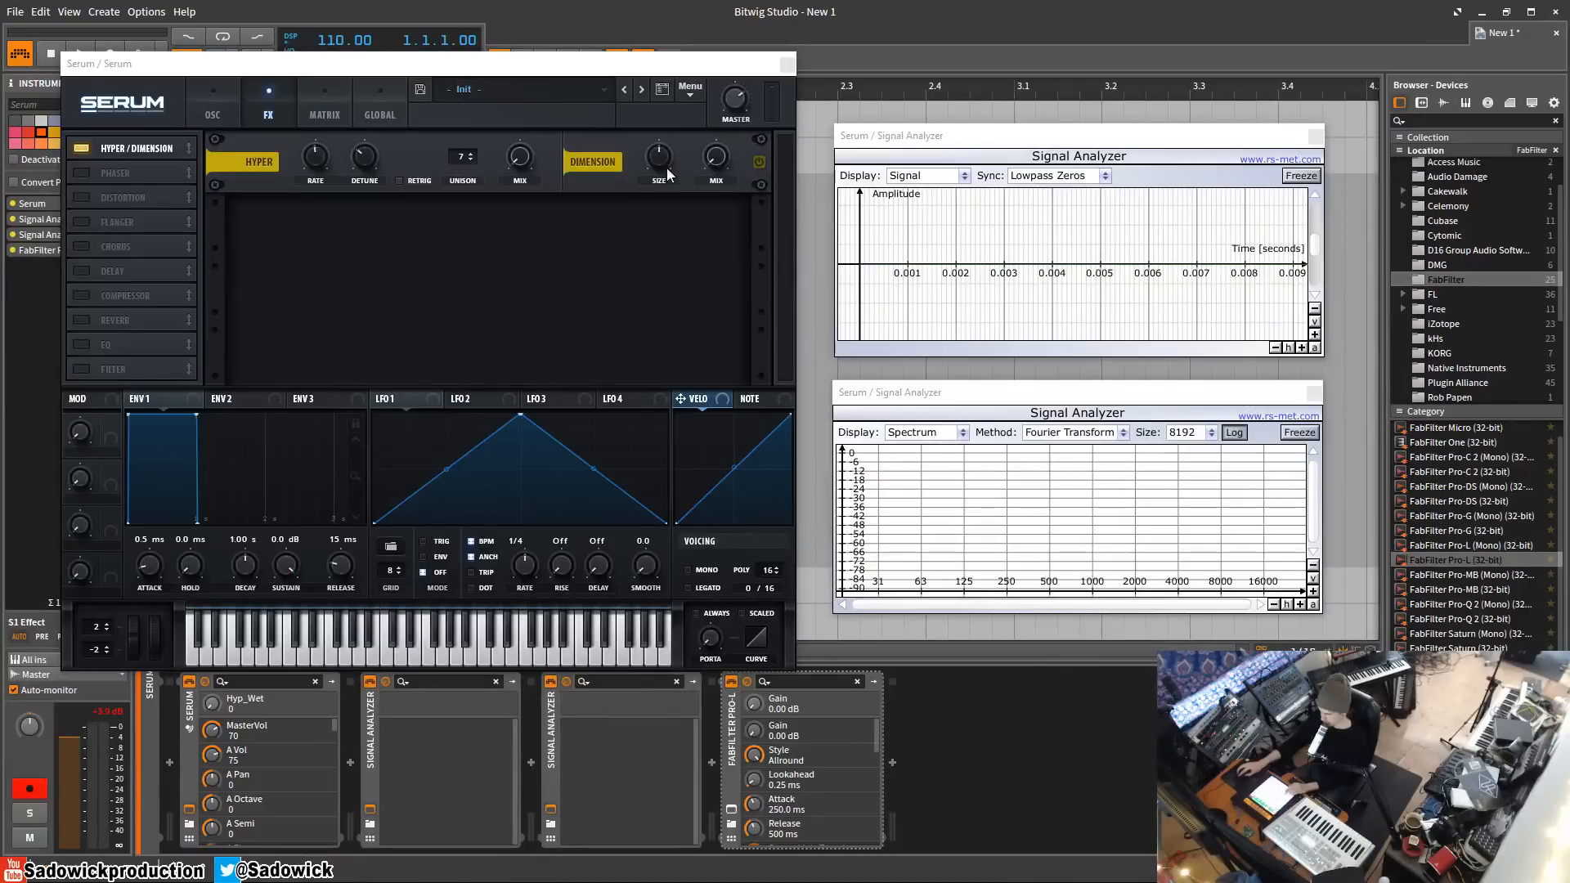
mouse_move(659, 157)
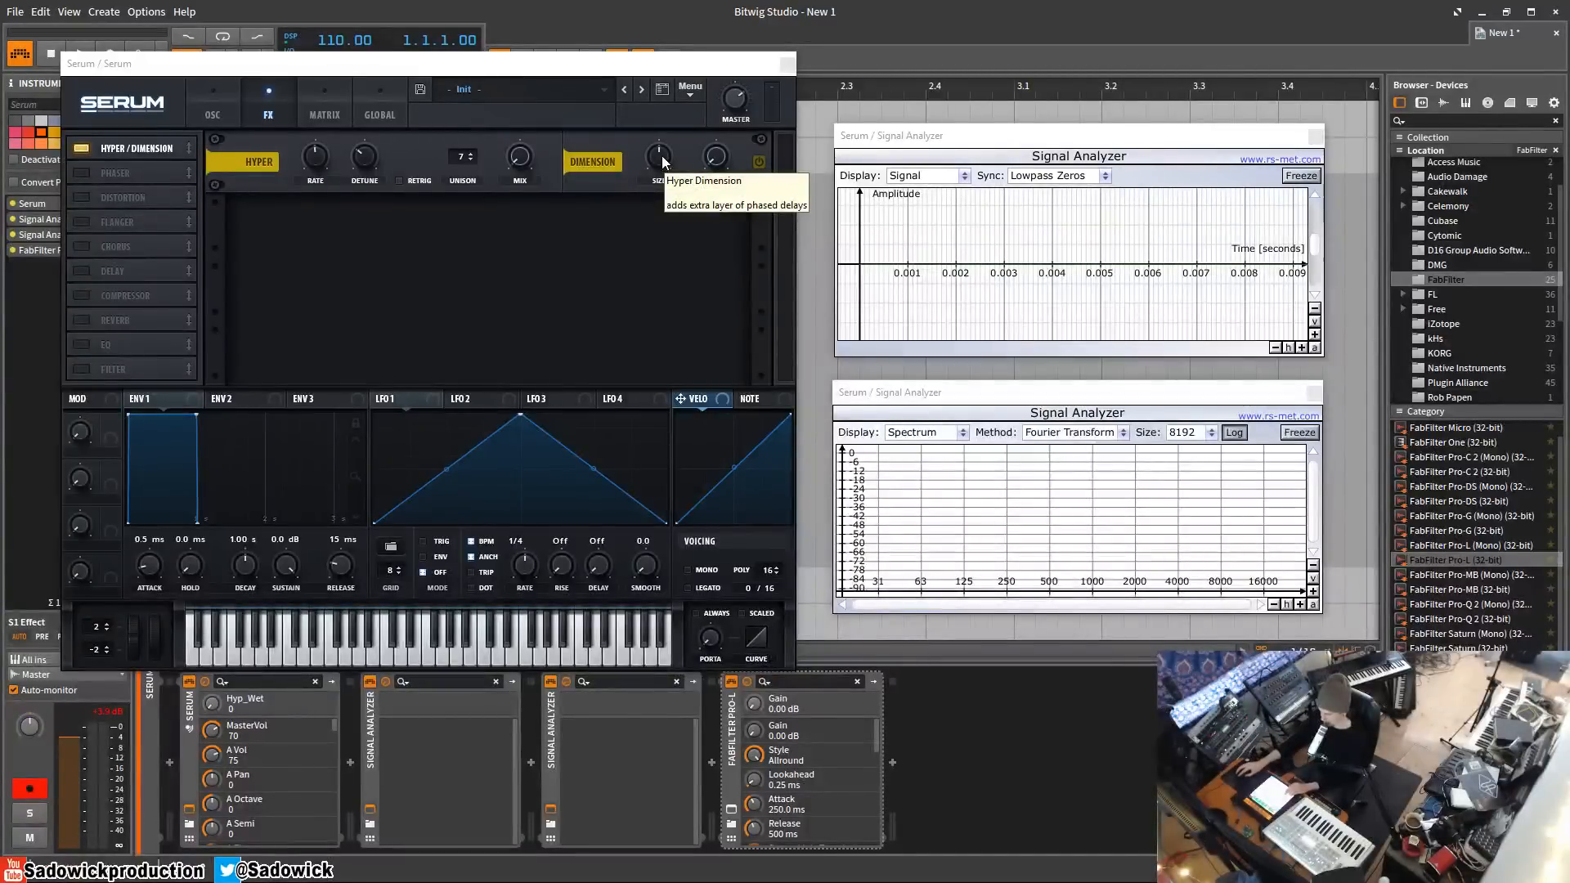
mouse_move(659, 72)
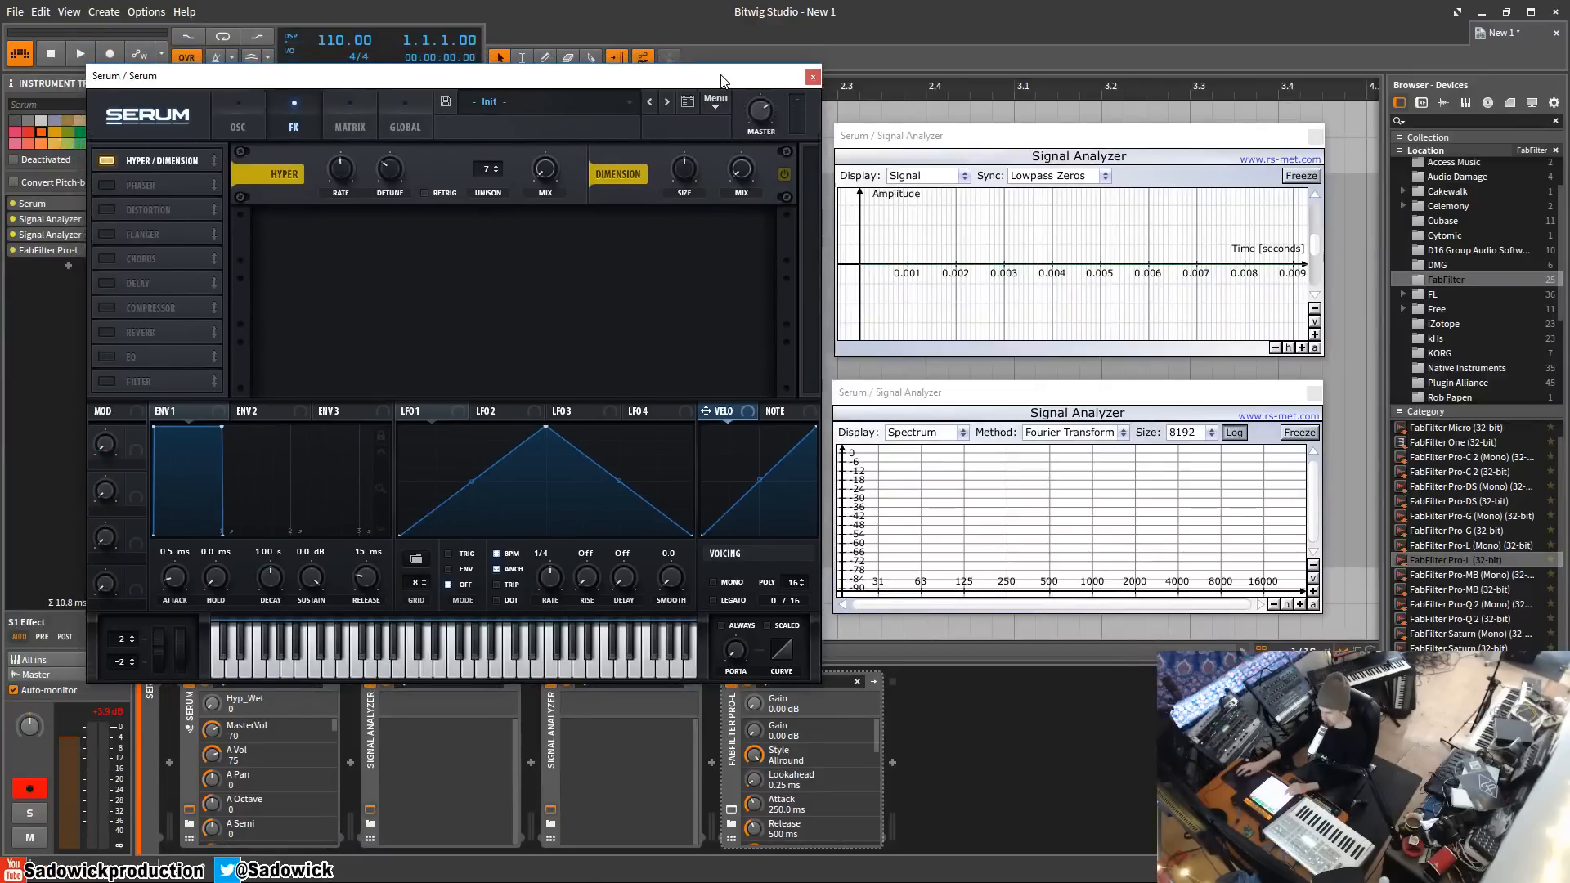
mouse_move(720, 82)
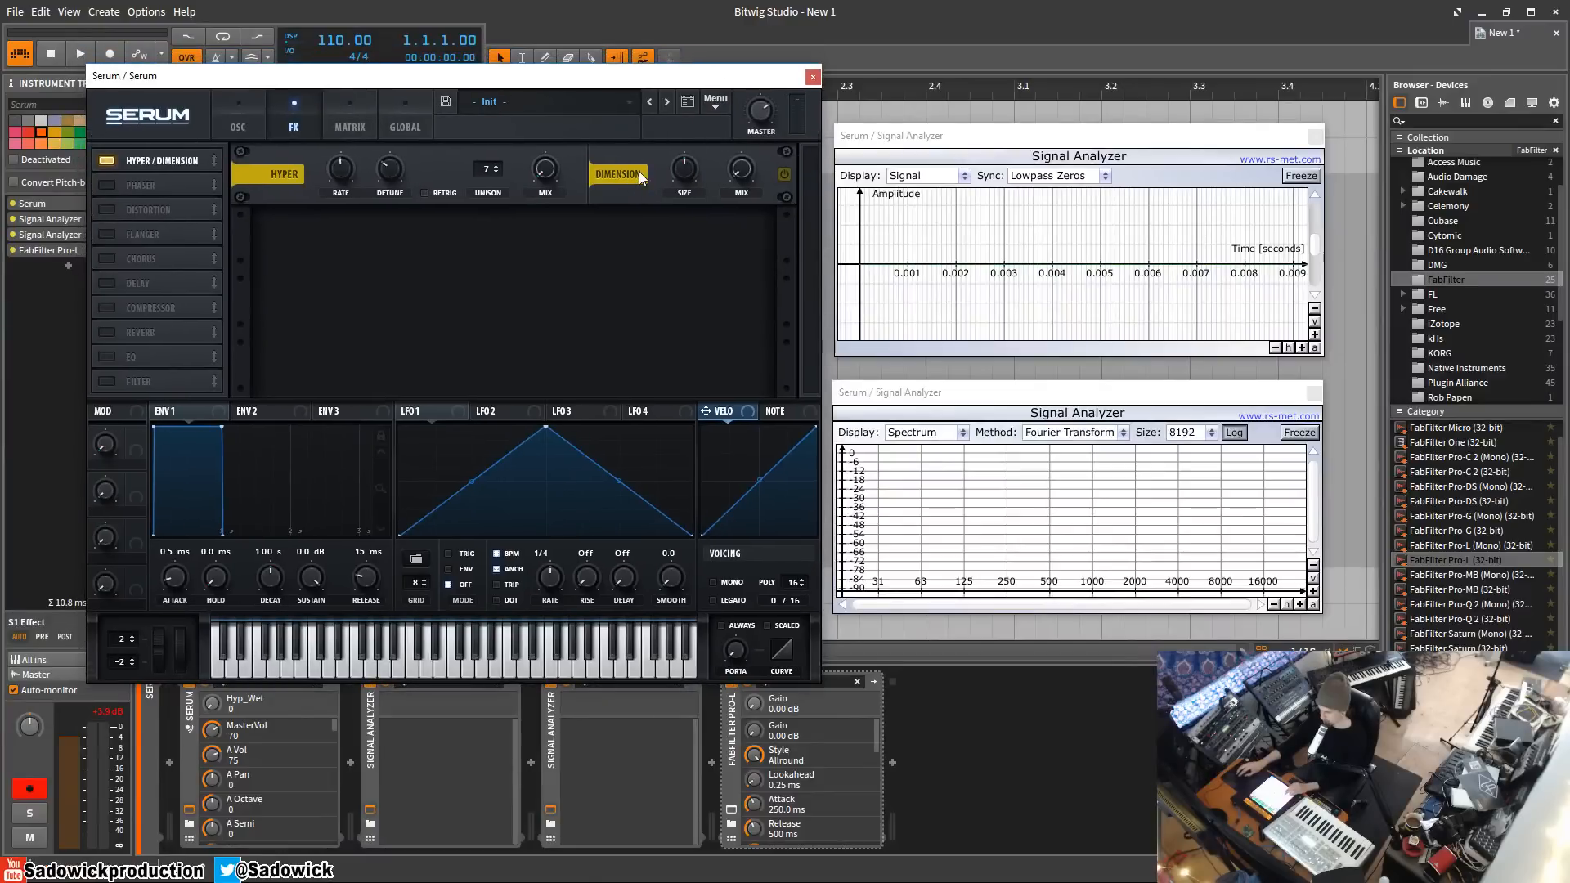
mouse_move(646, 180)
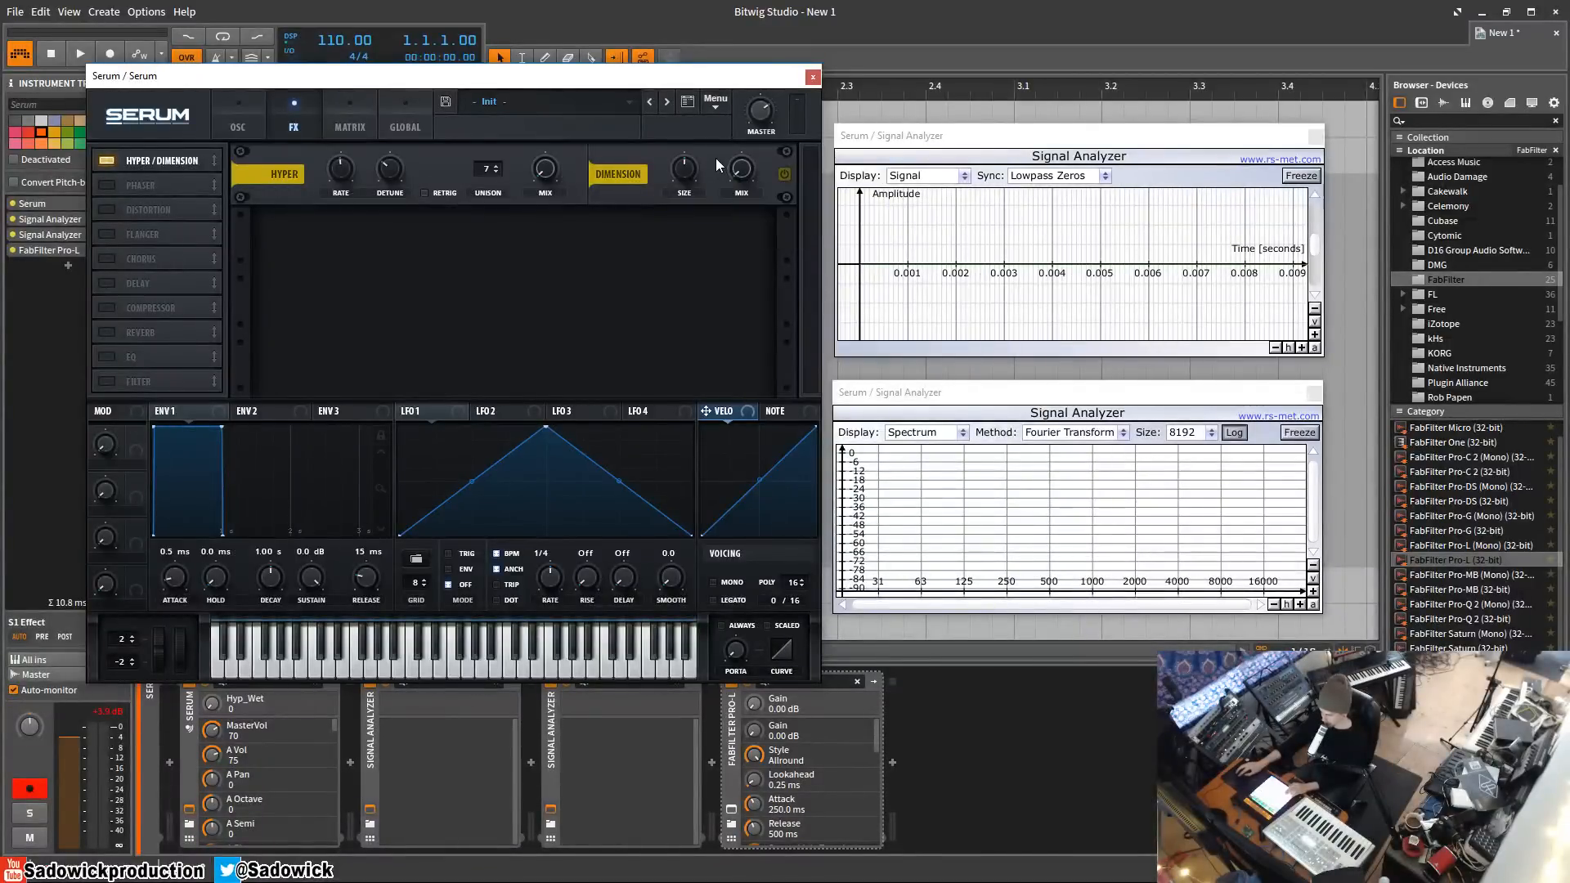
mouse_move(746, 170)
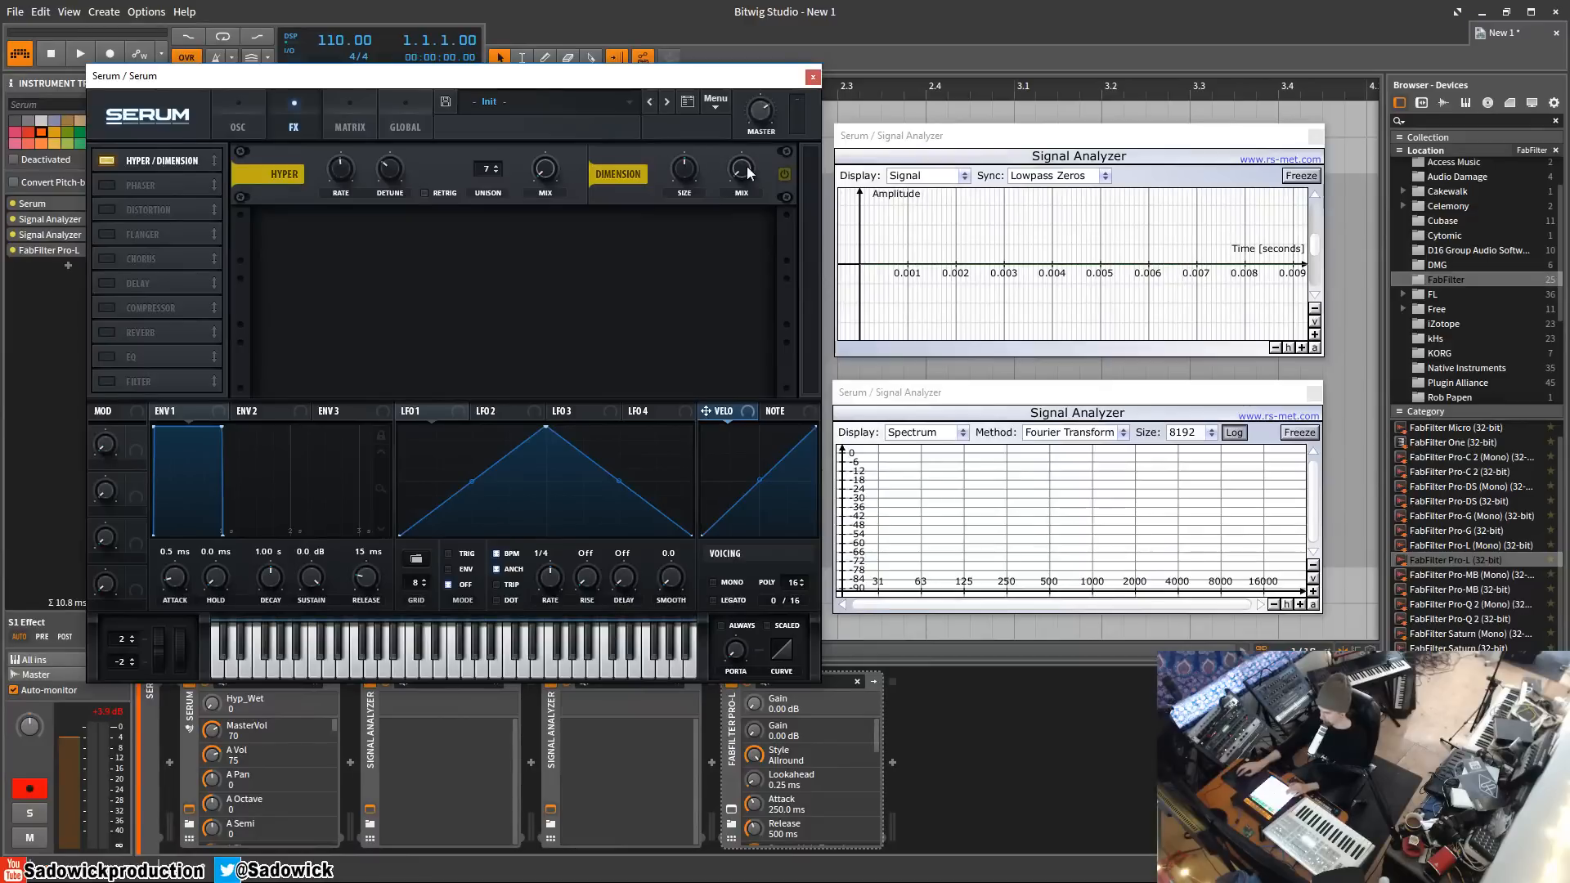
mouse_move(743, 167)
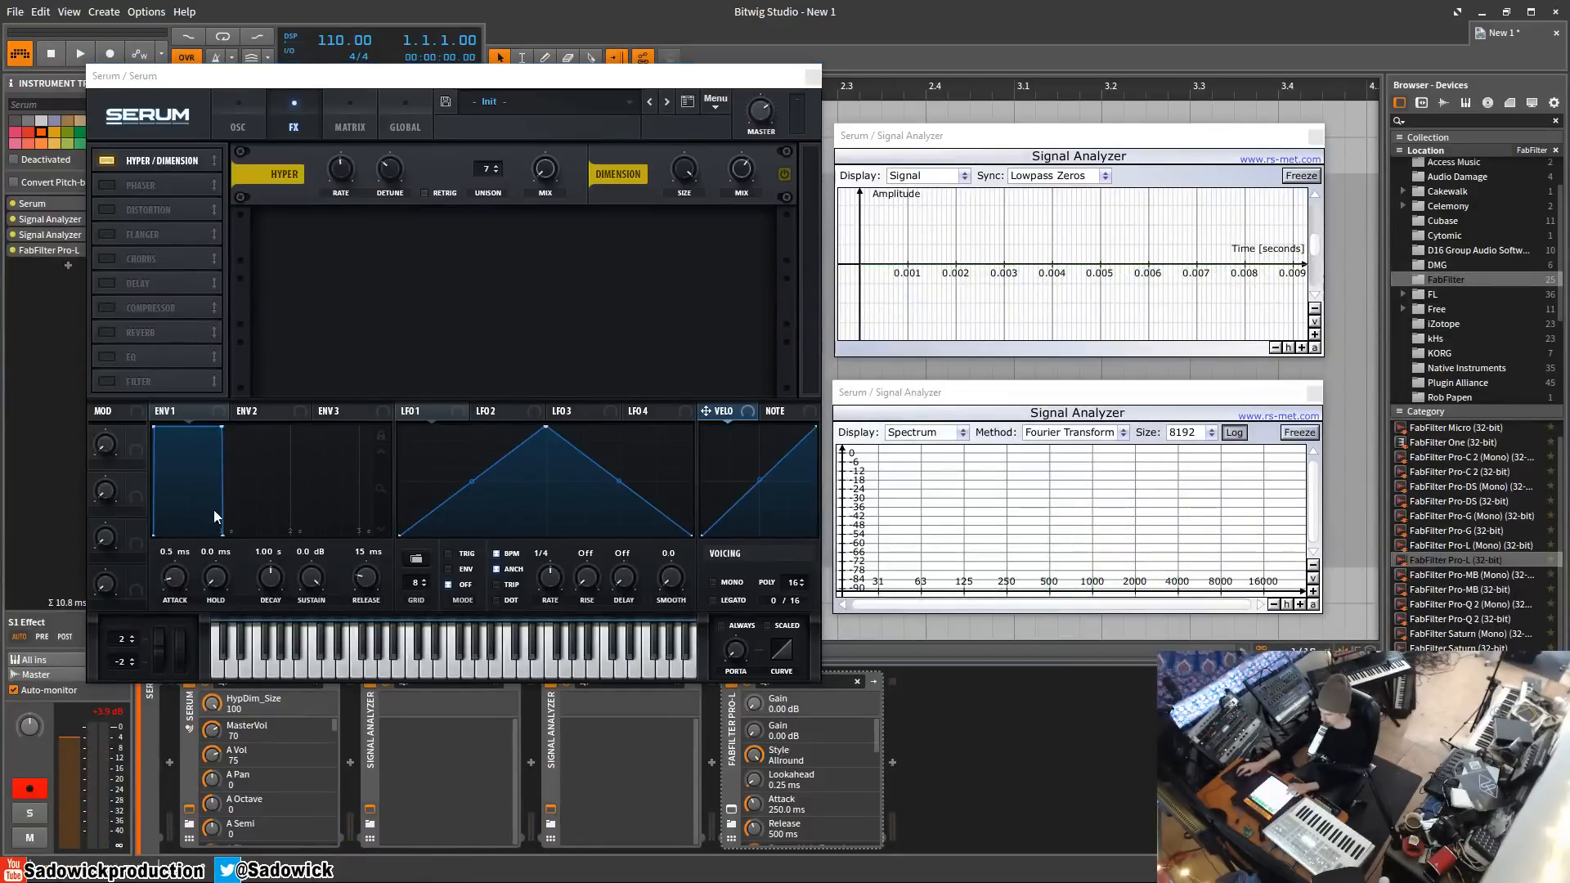
mouse_move(684, 170)
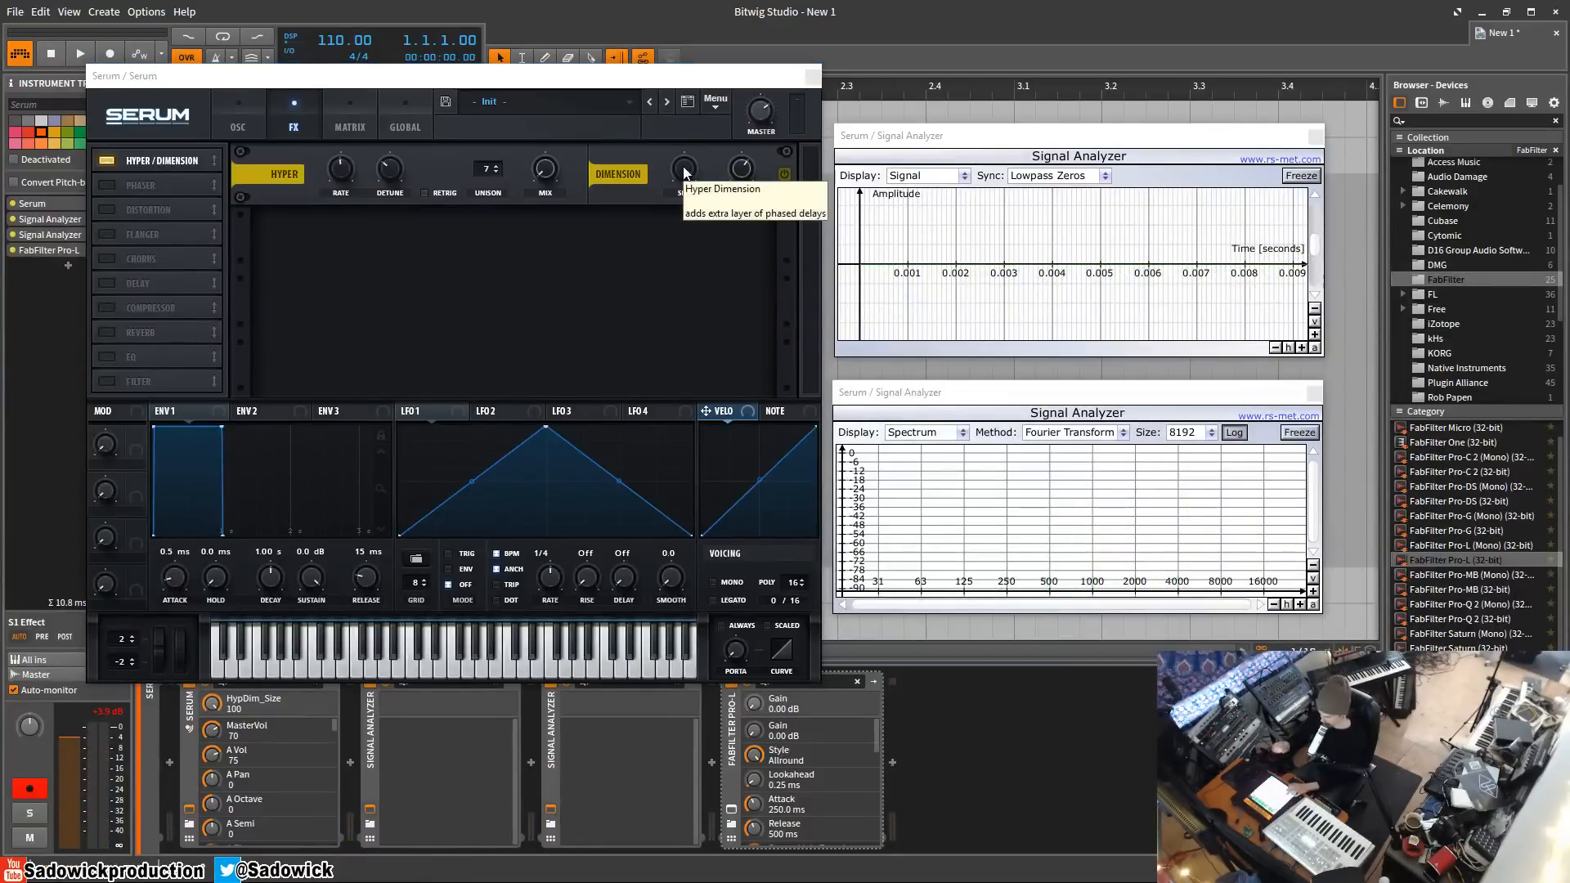